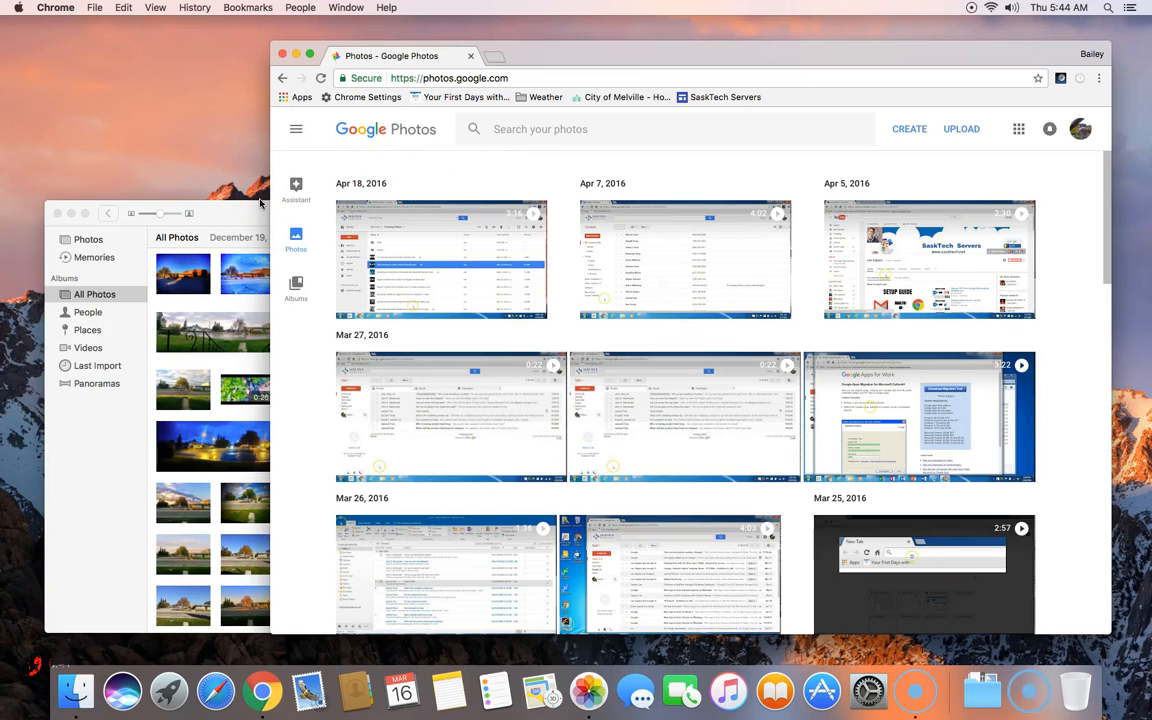
pyautogui.moveTo(588, 690)
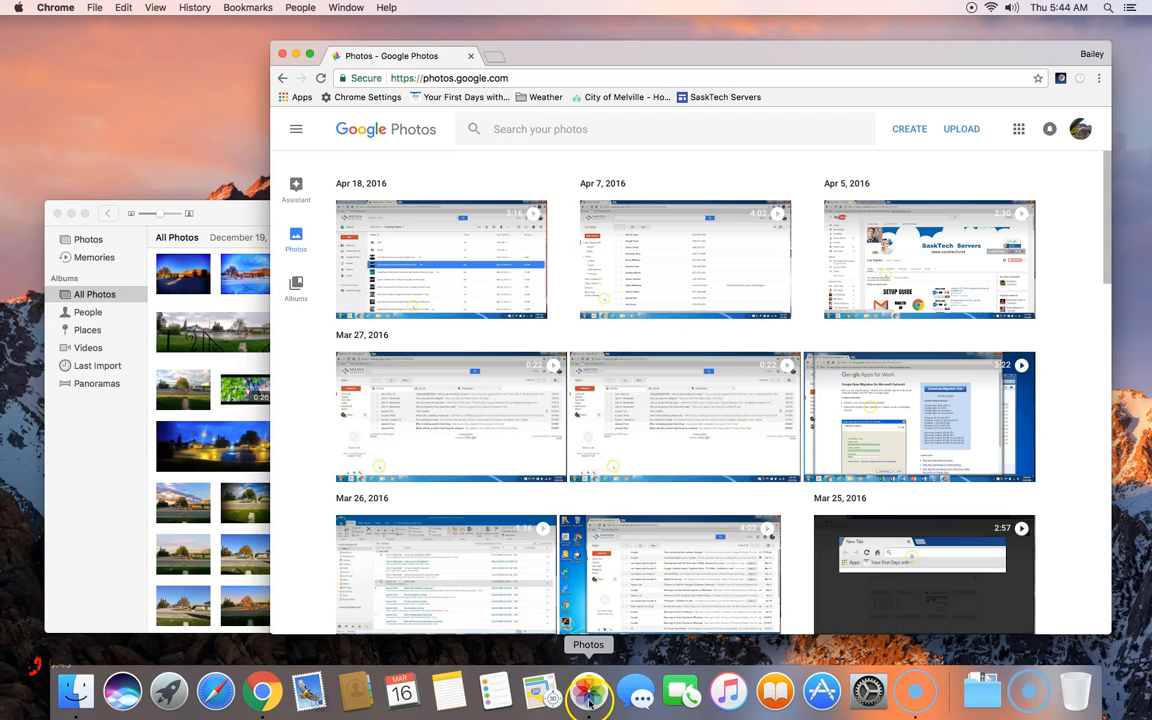
# Bring Photos forward and scroll through the 361-item All Photos library, then back to the top
pyautogui.click(588, 690)
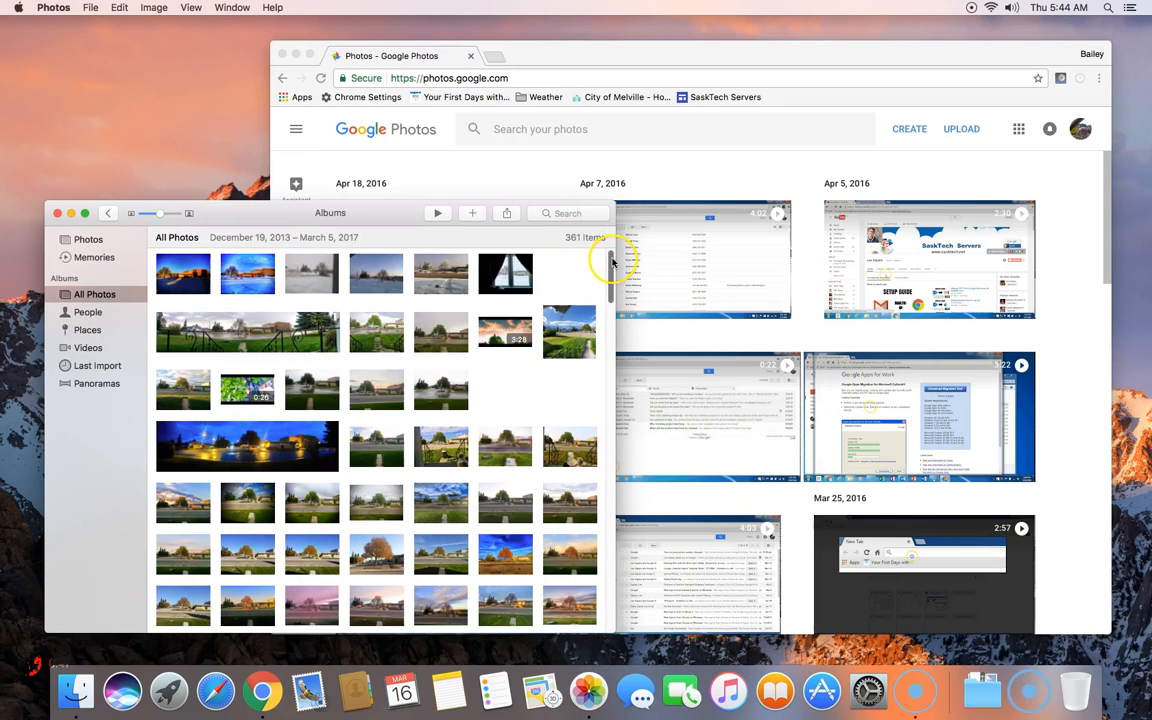
pyautogui.scroll(-3)
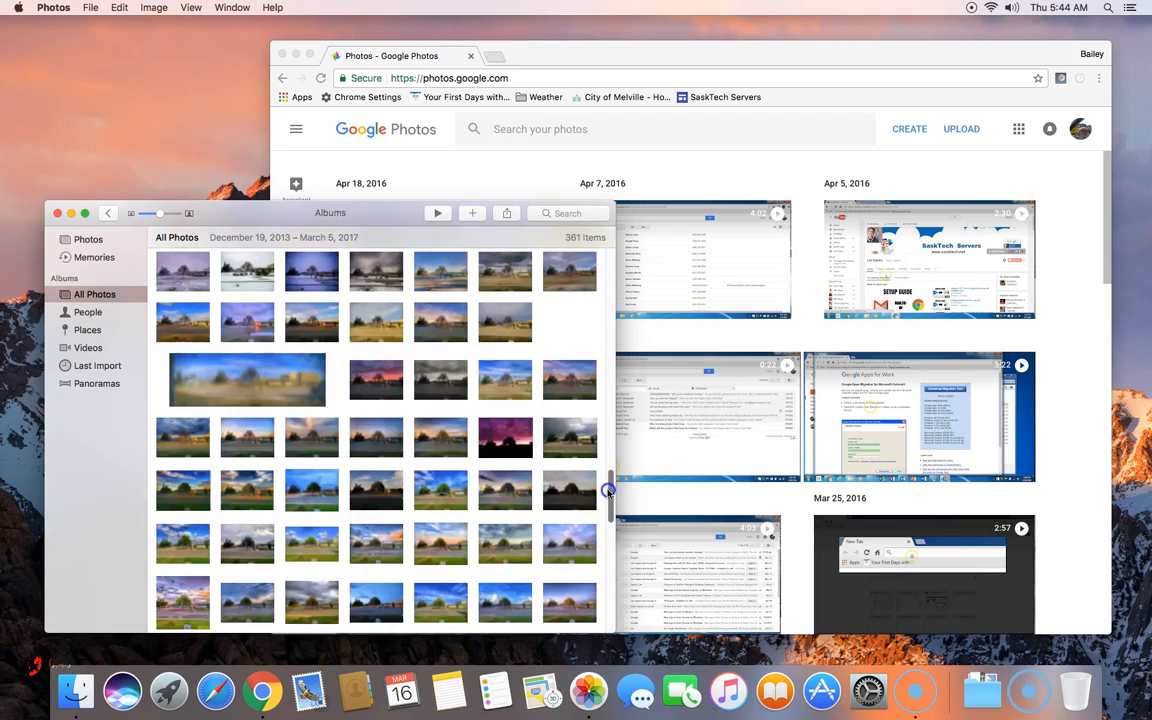
pyautogui.scroll(3)
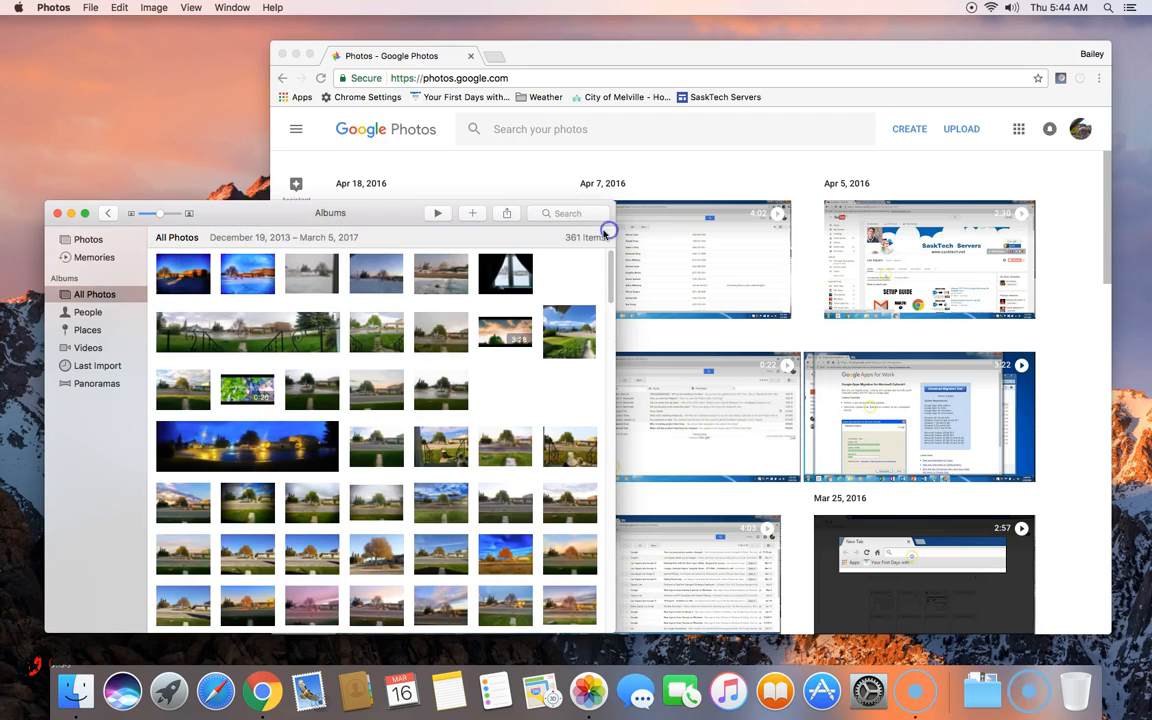
pyautogui.moveTo(651, 128)
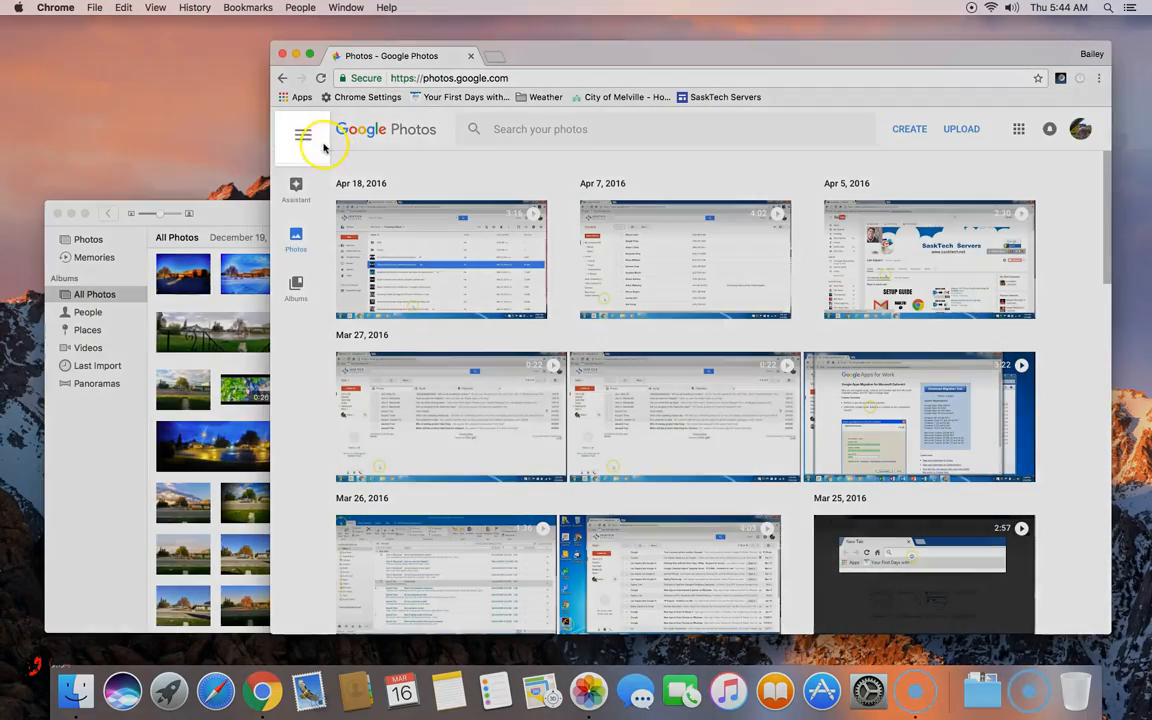
# Choose App downloads from the Google Photos navigation menu
pyautogui.click(304, 135)
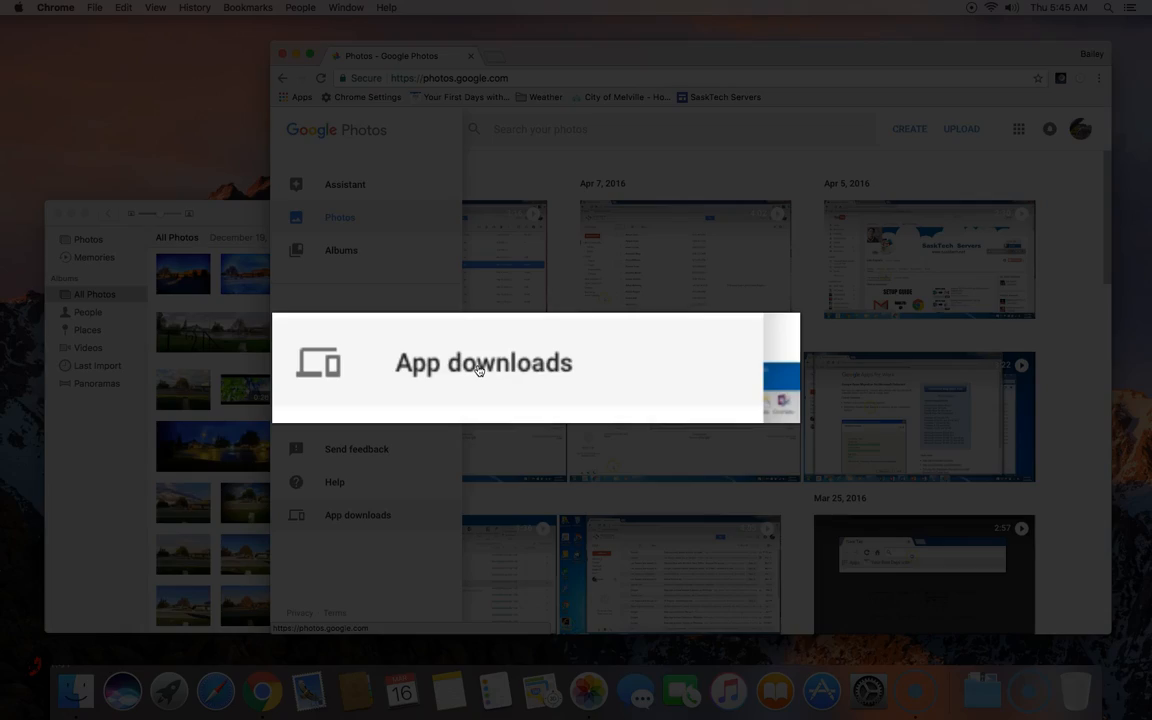
pyautogui.click(357, 515)
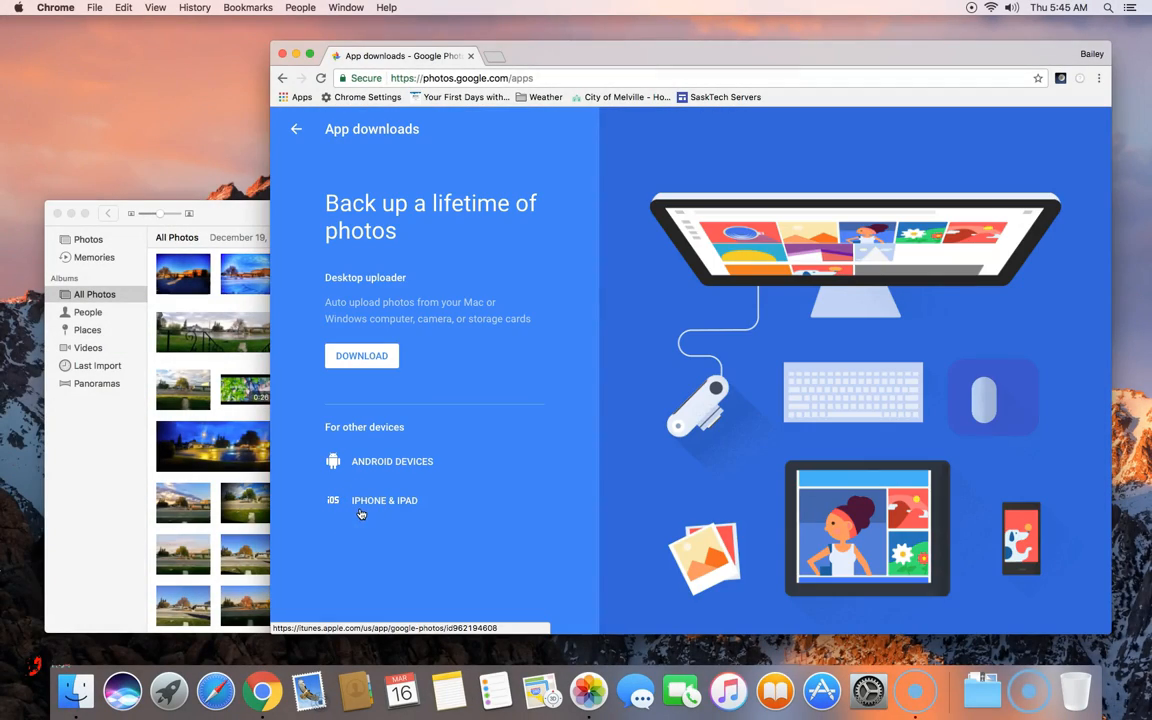
# Download the desktop uploader gpautobackup_setup.dmg and open it from Chrome's download bar
pyautogui.click(361, 355)
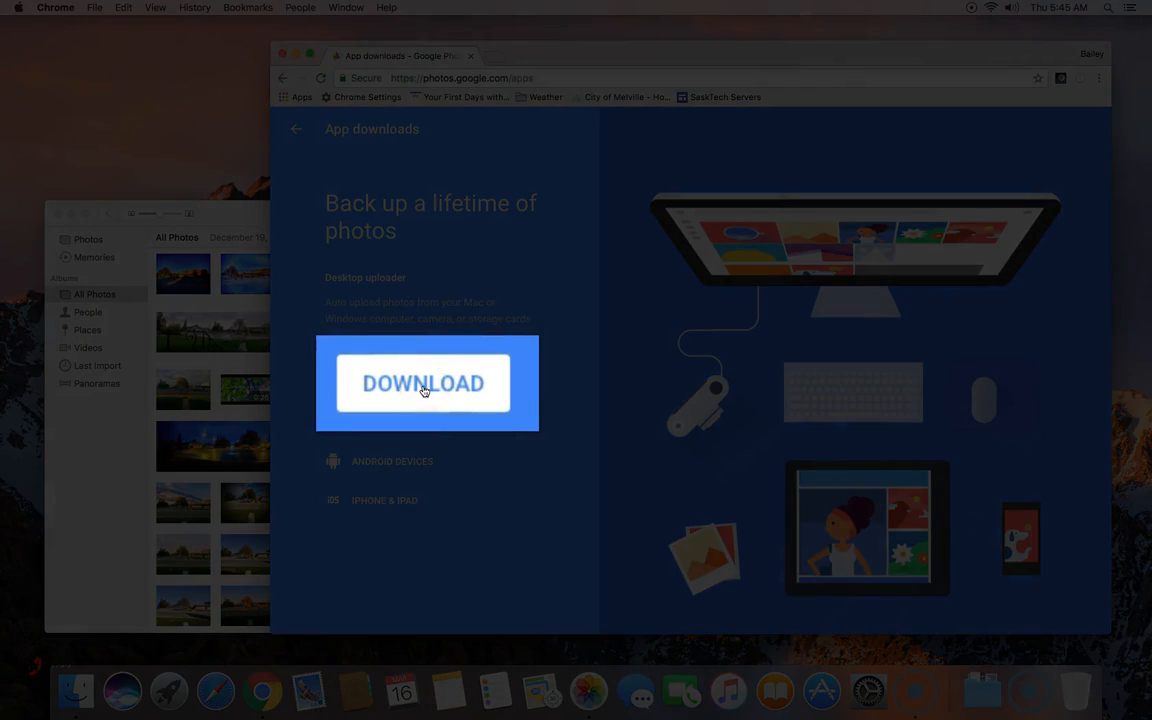
pyautogui.click(423, 383)
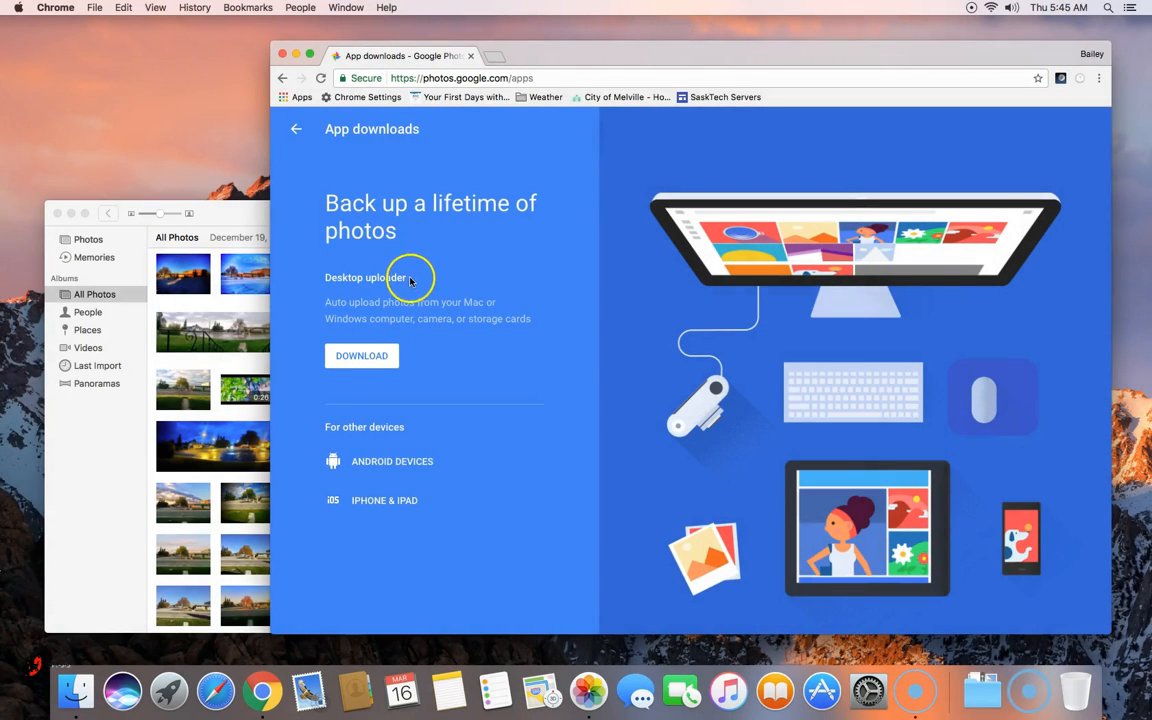
pyautogui.click(361, 355)
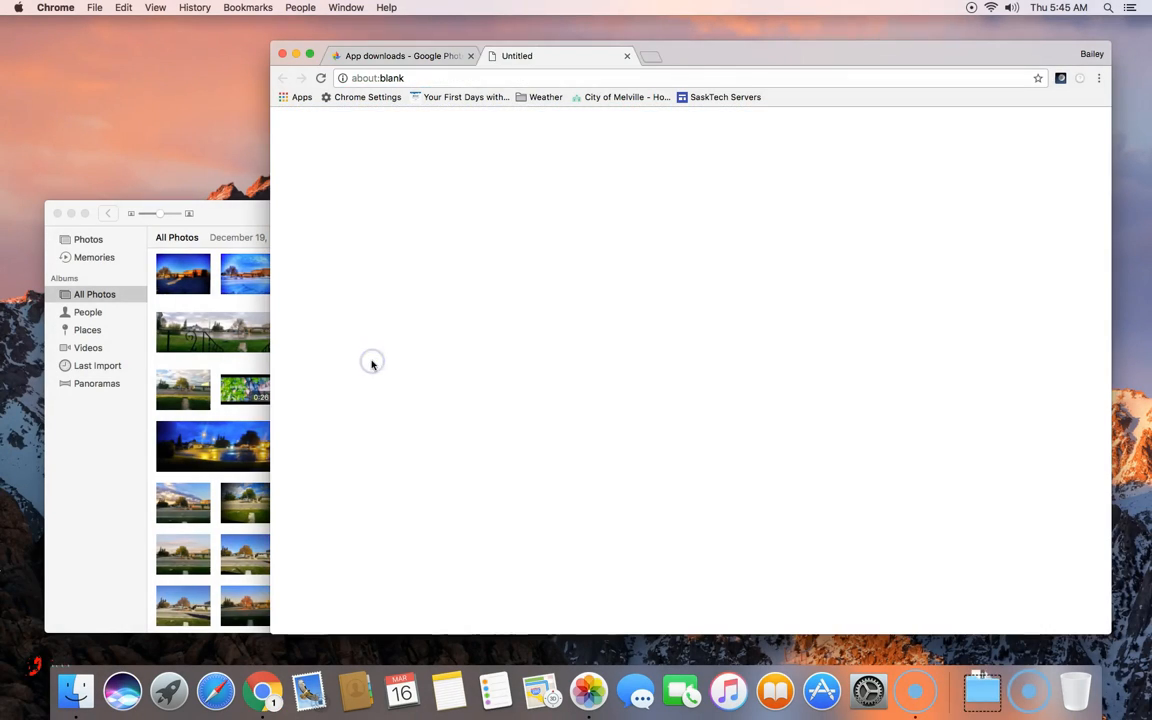
pyautogui.click(400, 55)
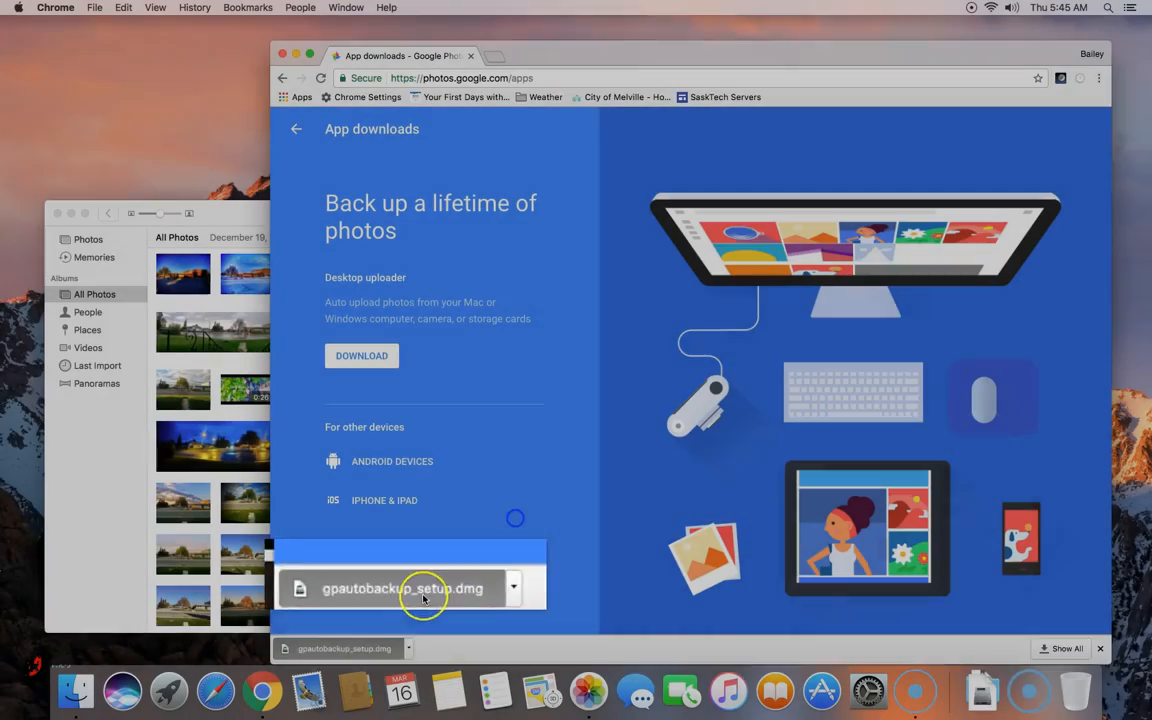
pyautogui.click(403, 588)
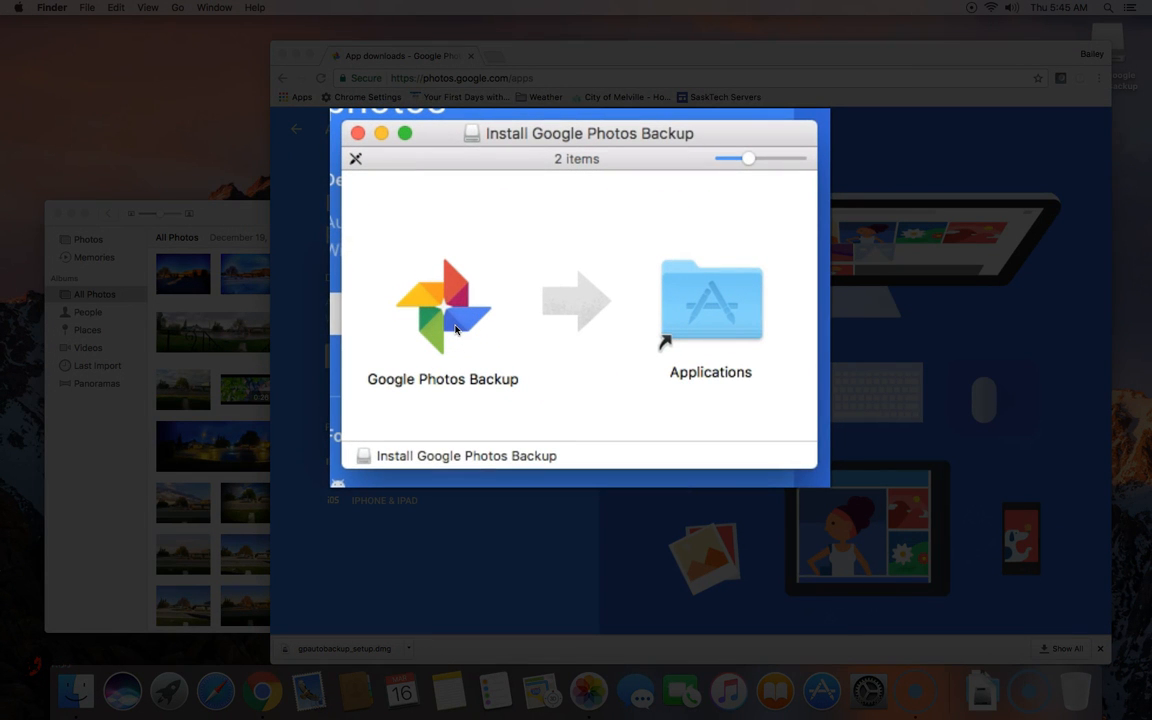
# Drag the Google Photos Backup icon onto the Applications folder in the installer window
pyautogui.click(442, 310)
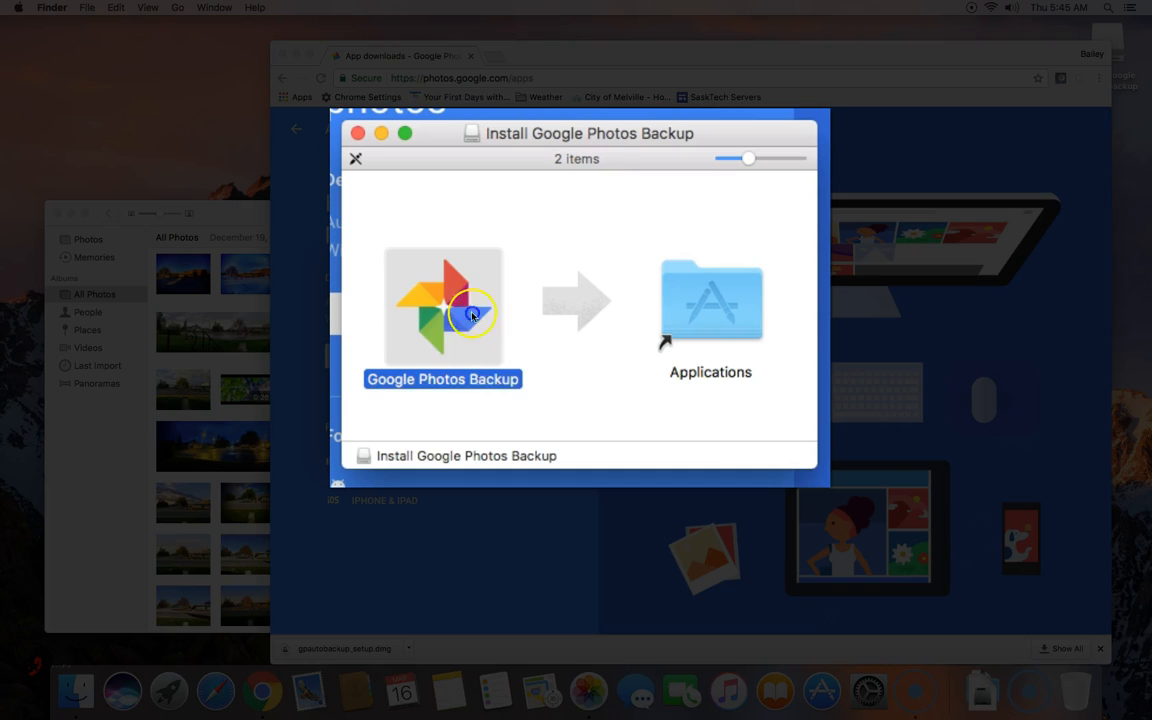
pyautogui.moveTo(443, 308); pyautogui.dragTo(711, 300)
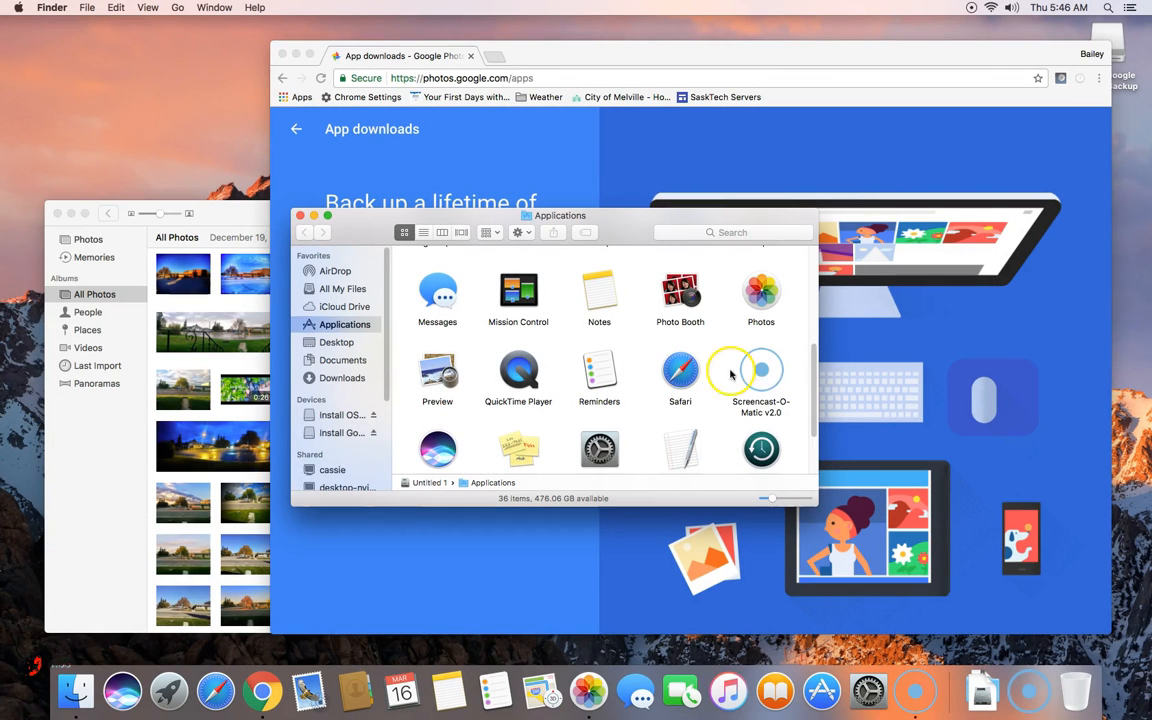
# Double-click Google Photos Backup in the Applications folder to launch it
pyautogui.scroll(-3)
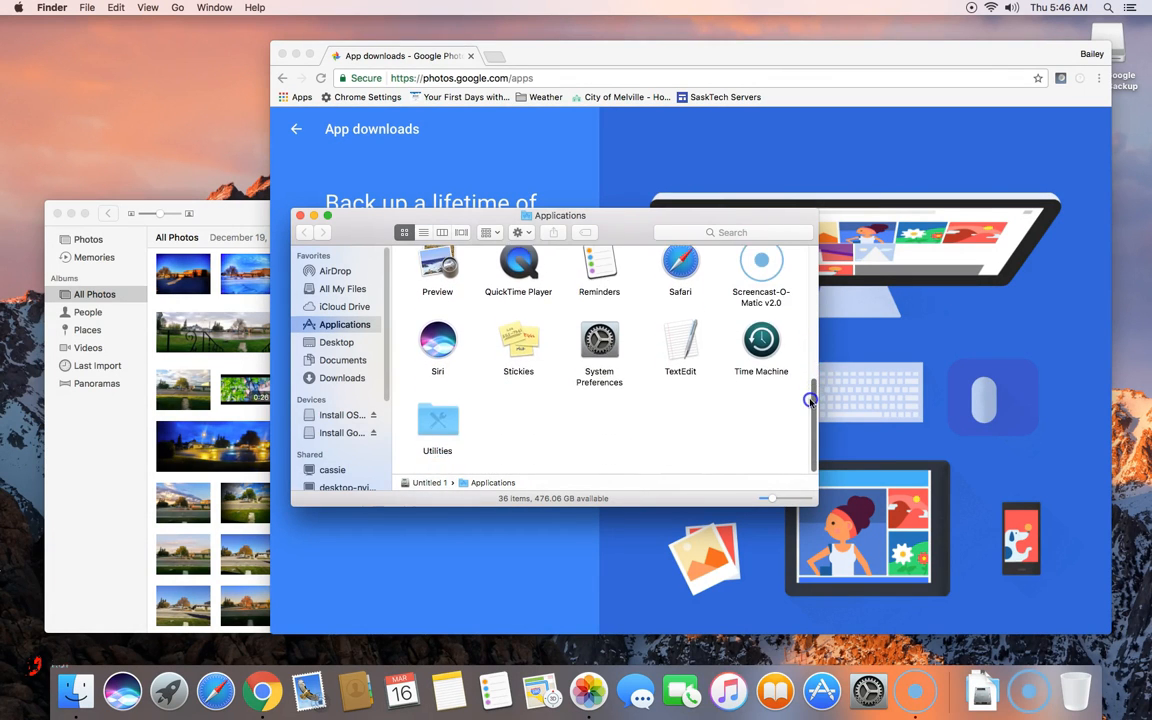
pyautogui.scroll(3)
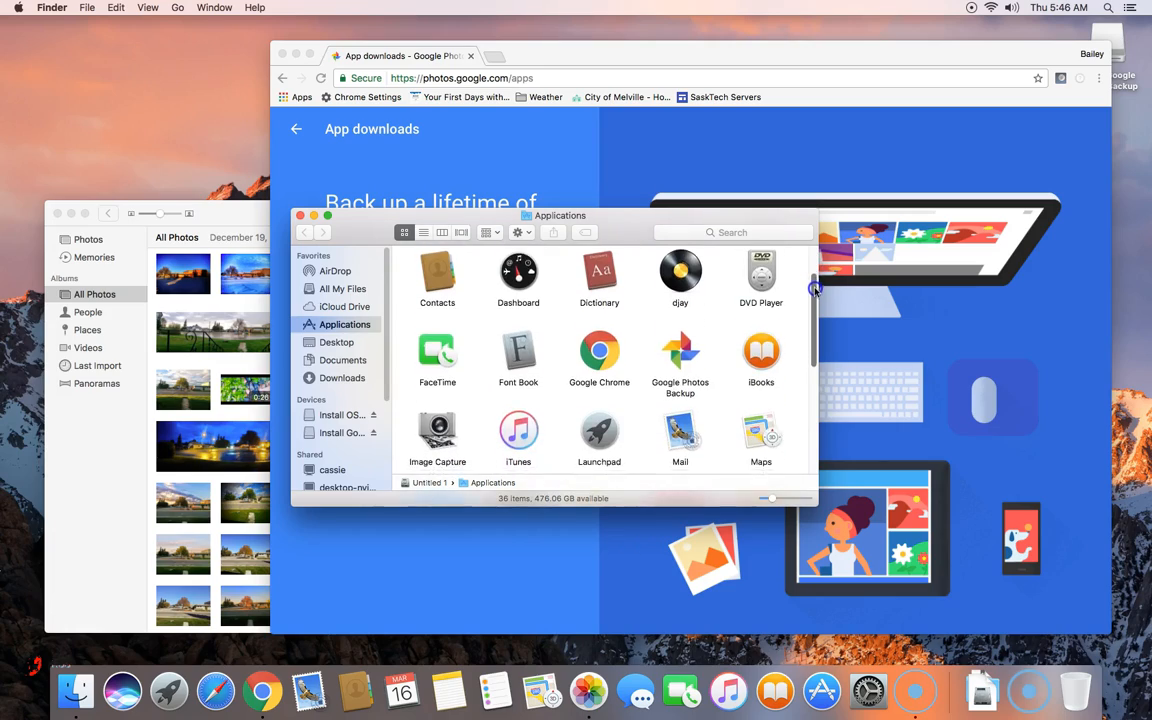
pyautogui.doubleClick(680, 357)
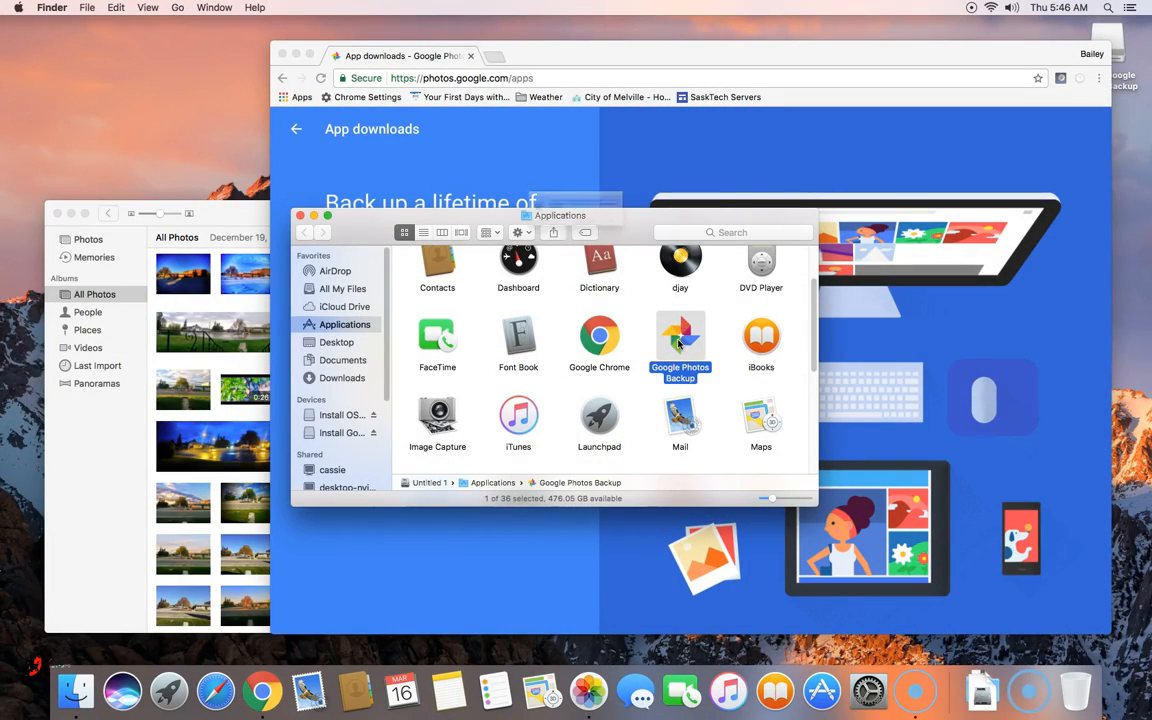
pyautogui.doubleClick(680, 335)
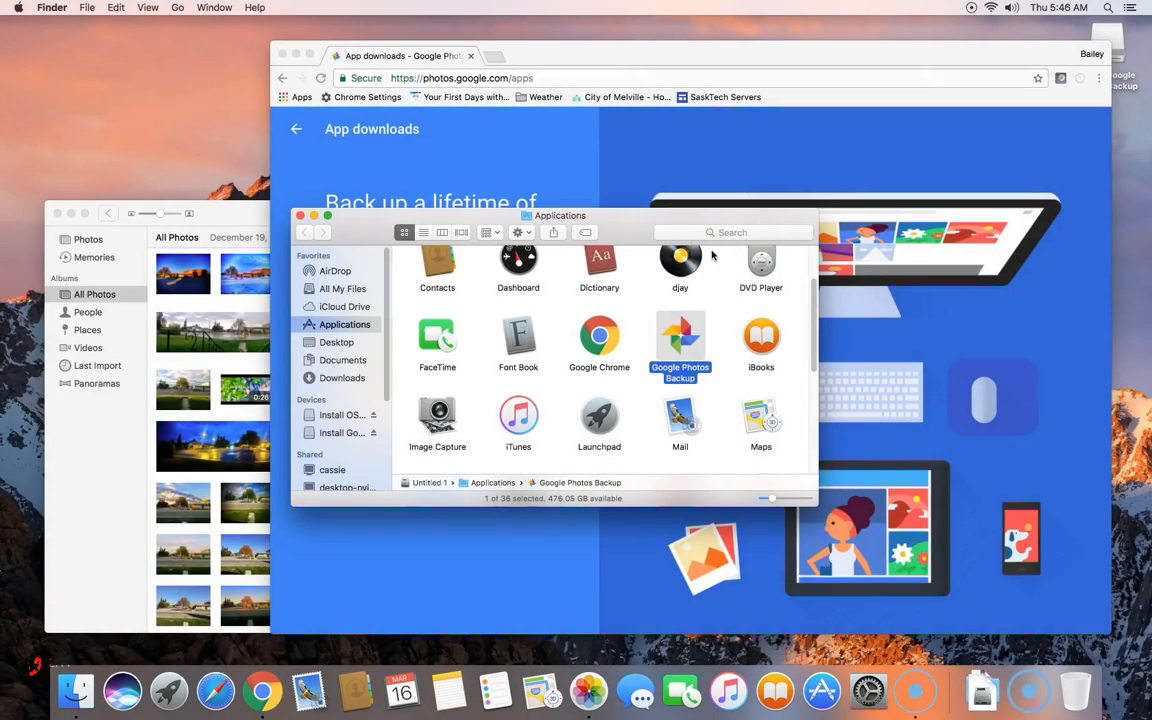
pyautogui.moveTo(720, 248)
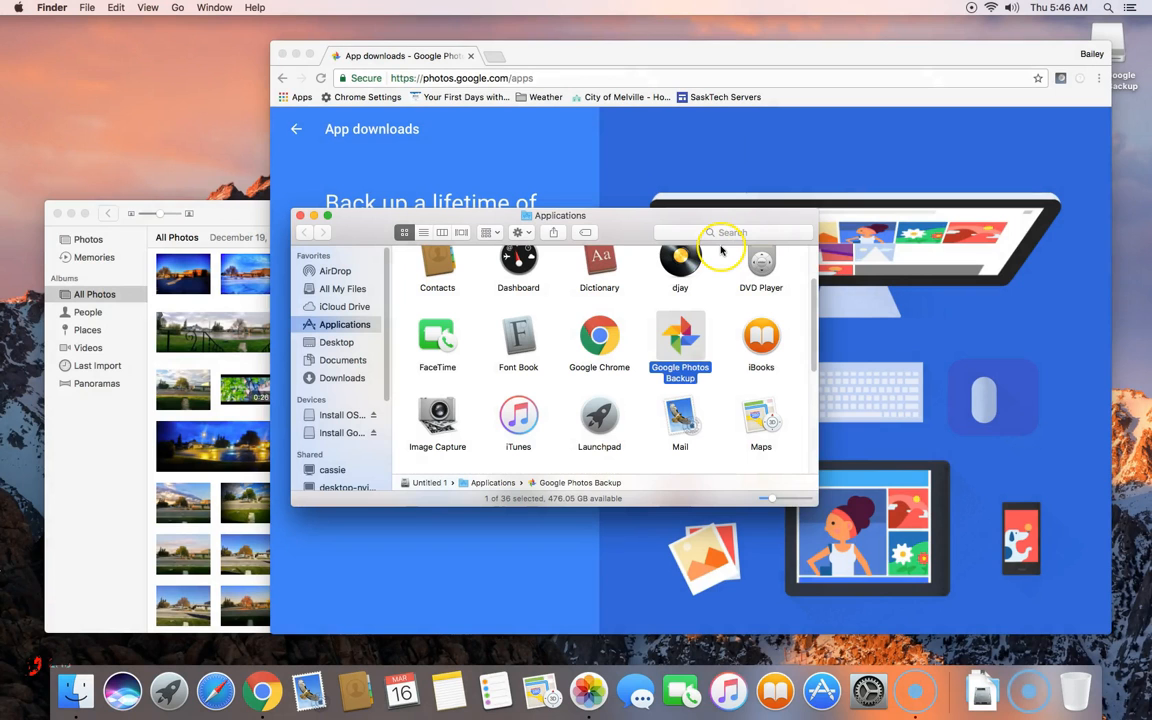
pyautogui.doubleClick(680, 340)
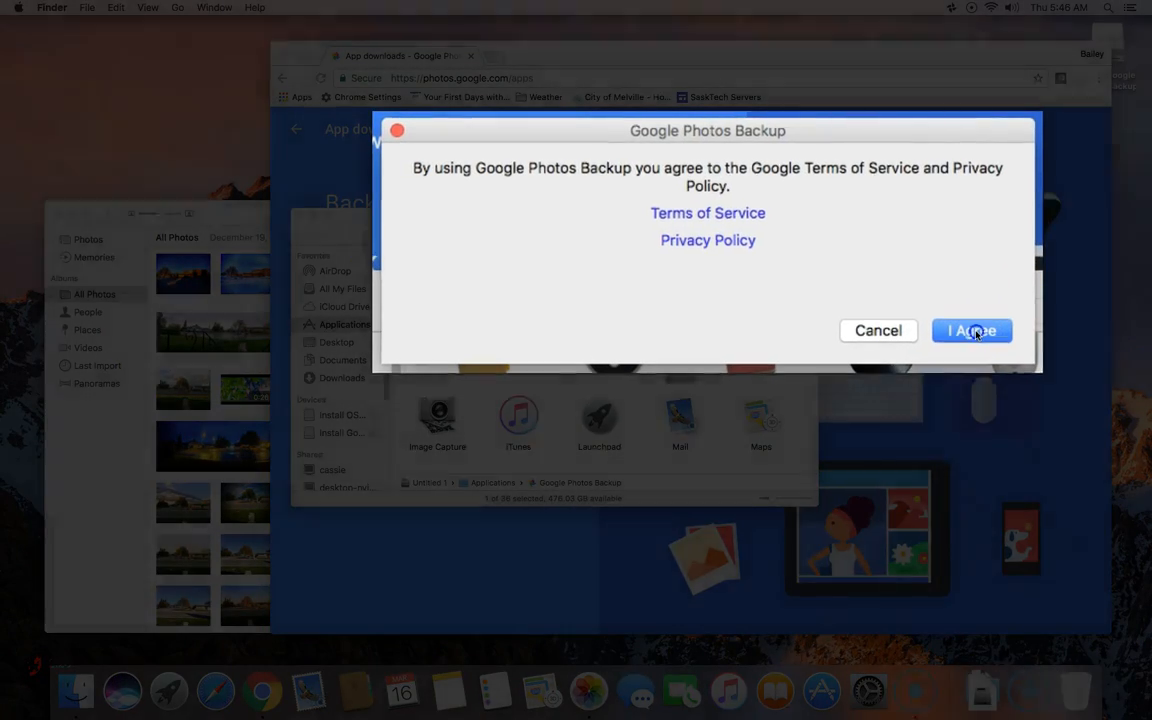
# Agree to the Google terms of service and continue past the welcome screen
pyautogui.click(970, 330)
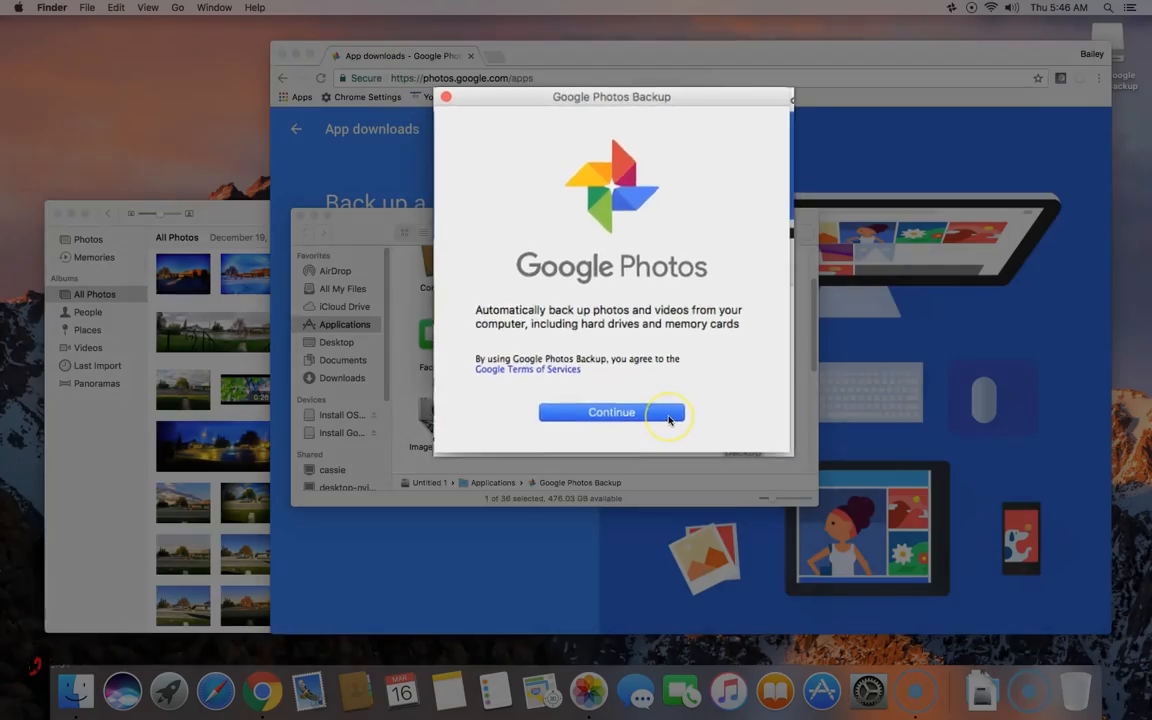
pyautogui.click(611, 412)
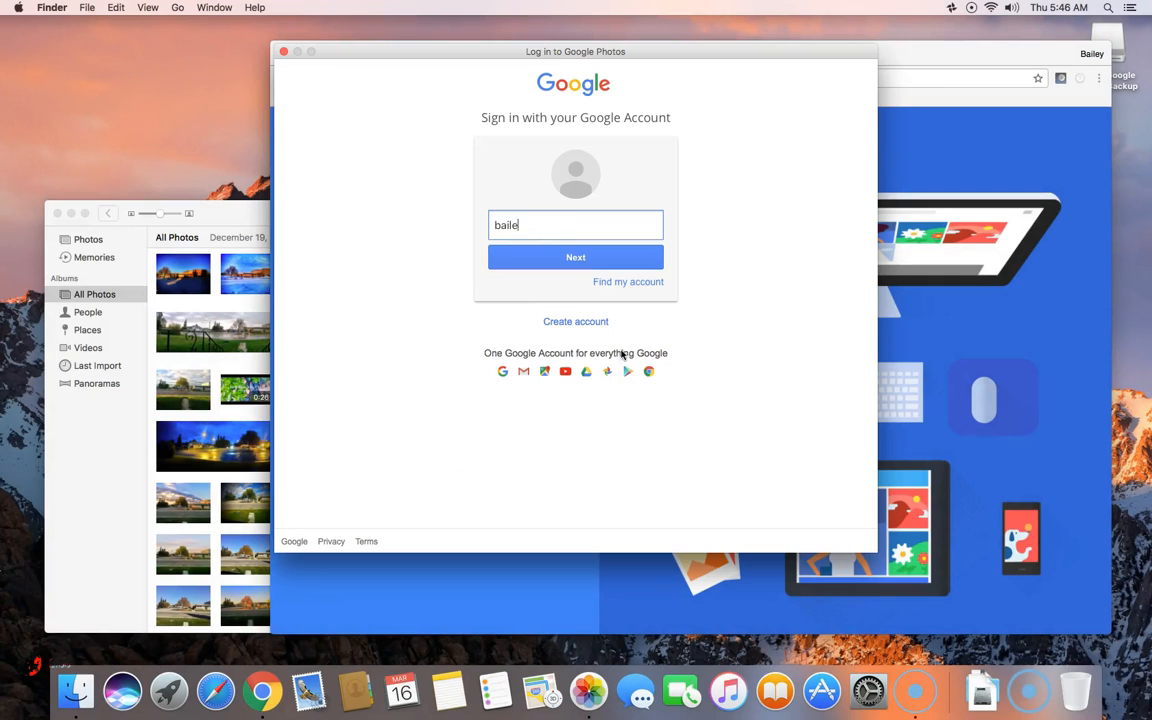
pyautogui.click(575, 257)
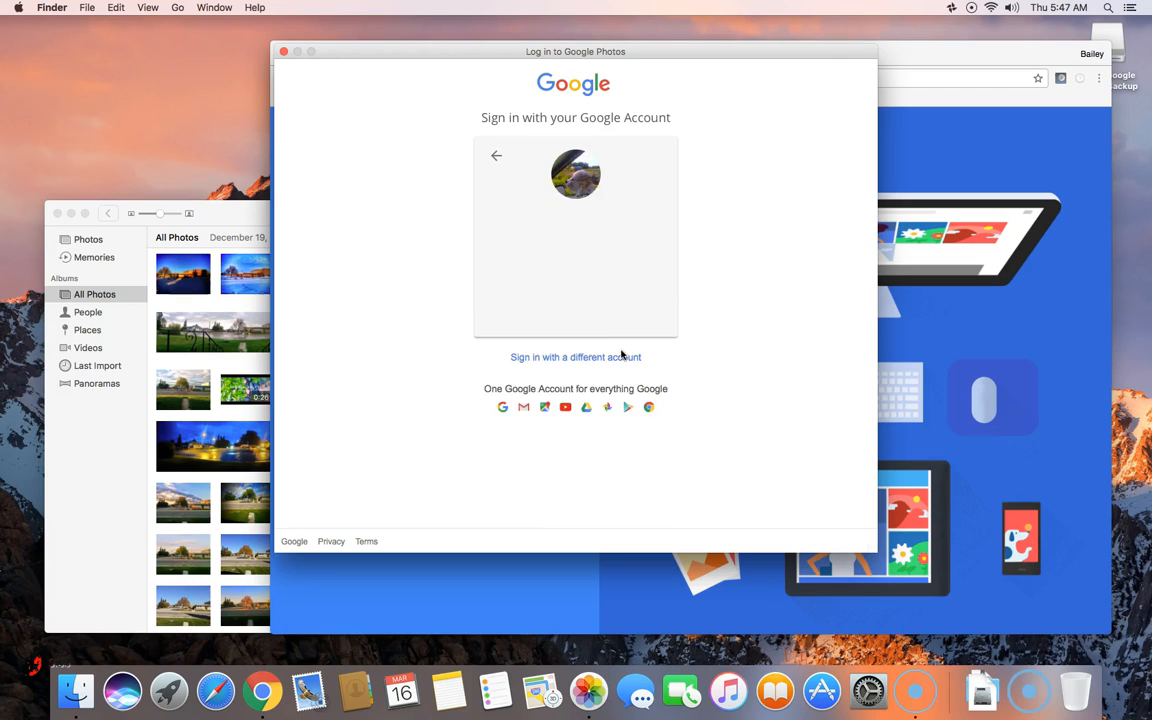
pyautogui.click(575, 173)
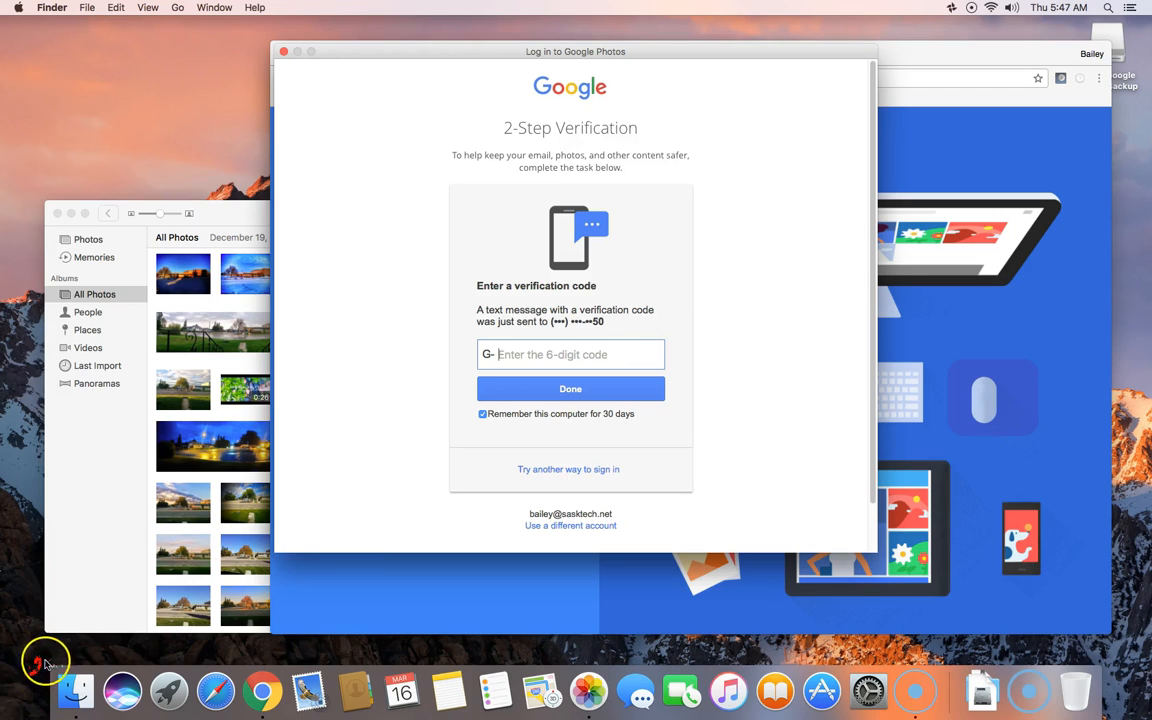
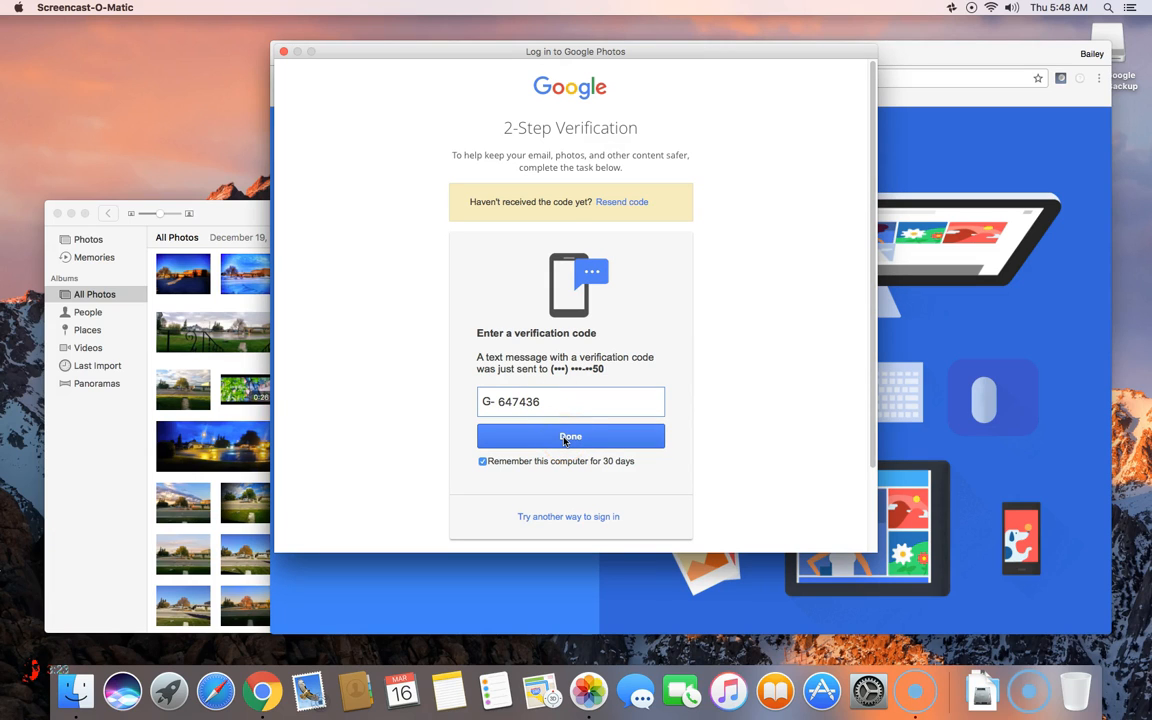
pyautogui.click(570, 436)
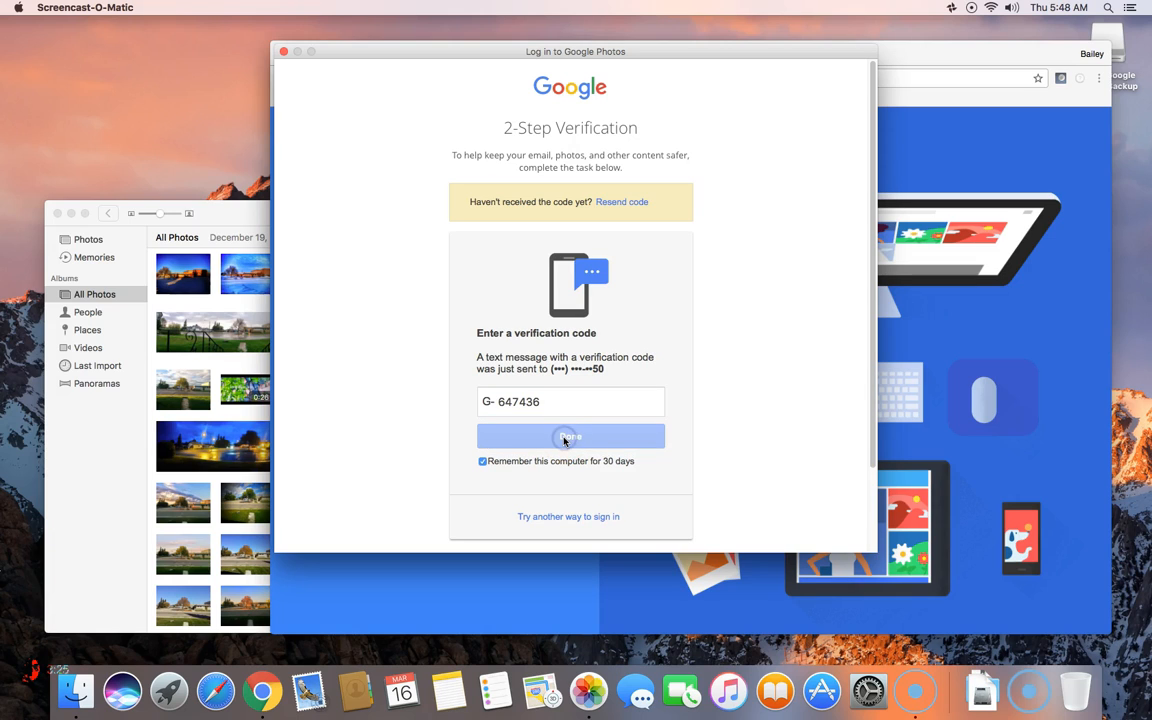
pyautogui.click(570, 436)
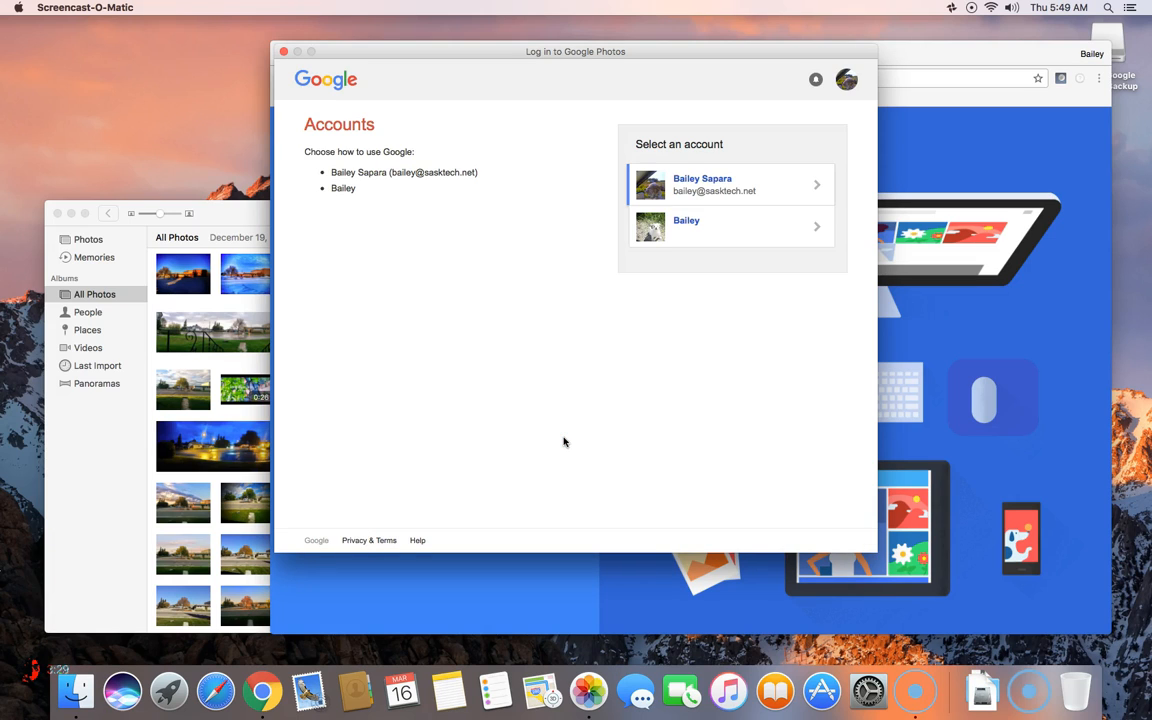
pyautogui.moveTo(759, 191)
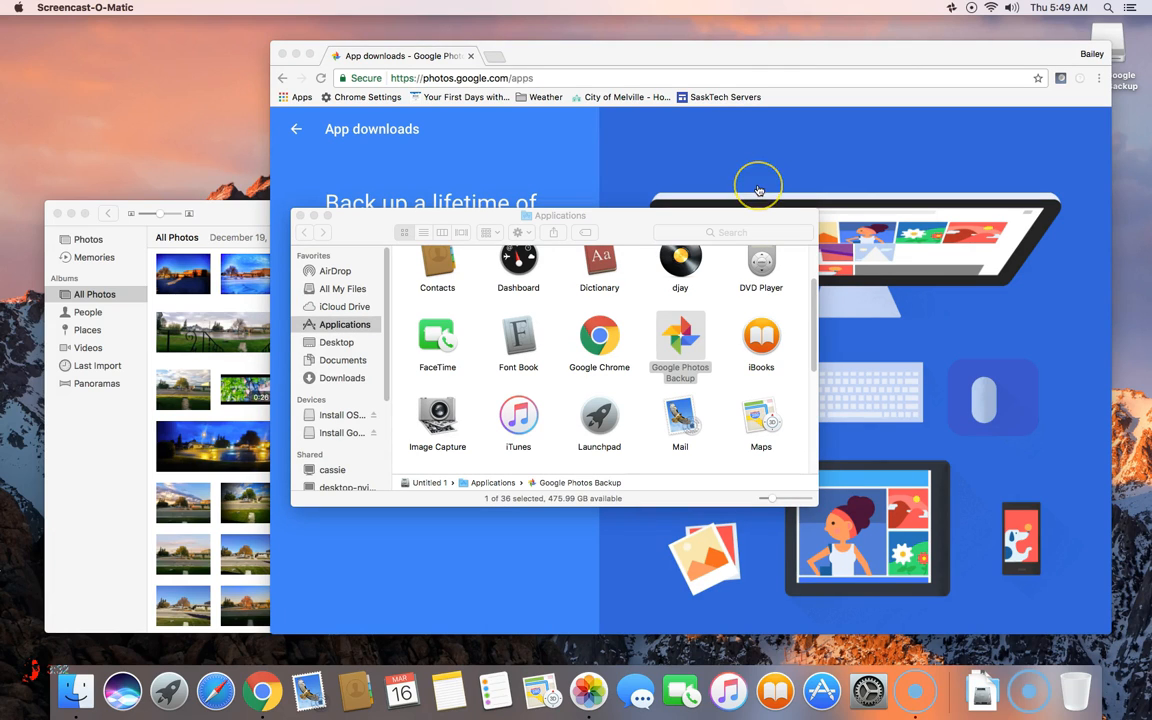
# Relaunch Google Photos Backup from Applications to review its four checked backup sources
pyautogui.doubleClick(680, 335)
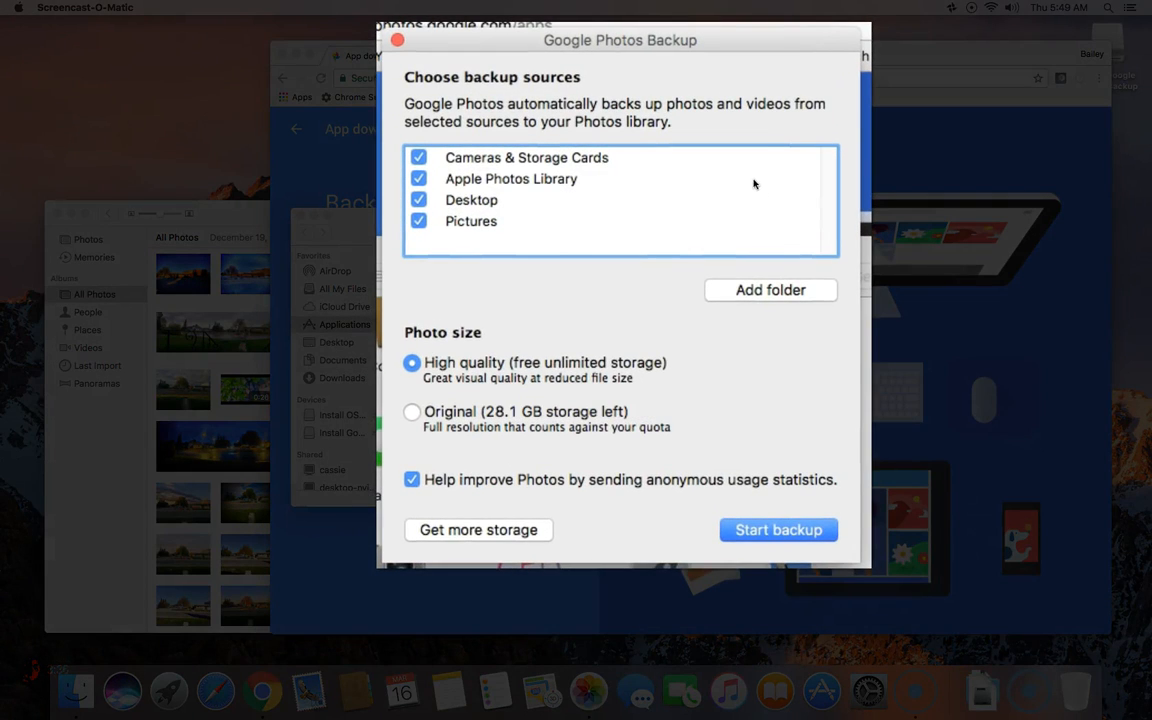
pyautogui.moveTo(481, 111)
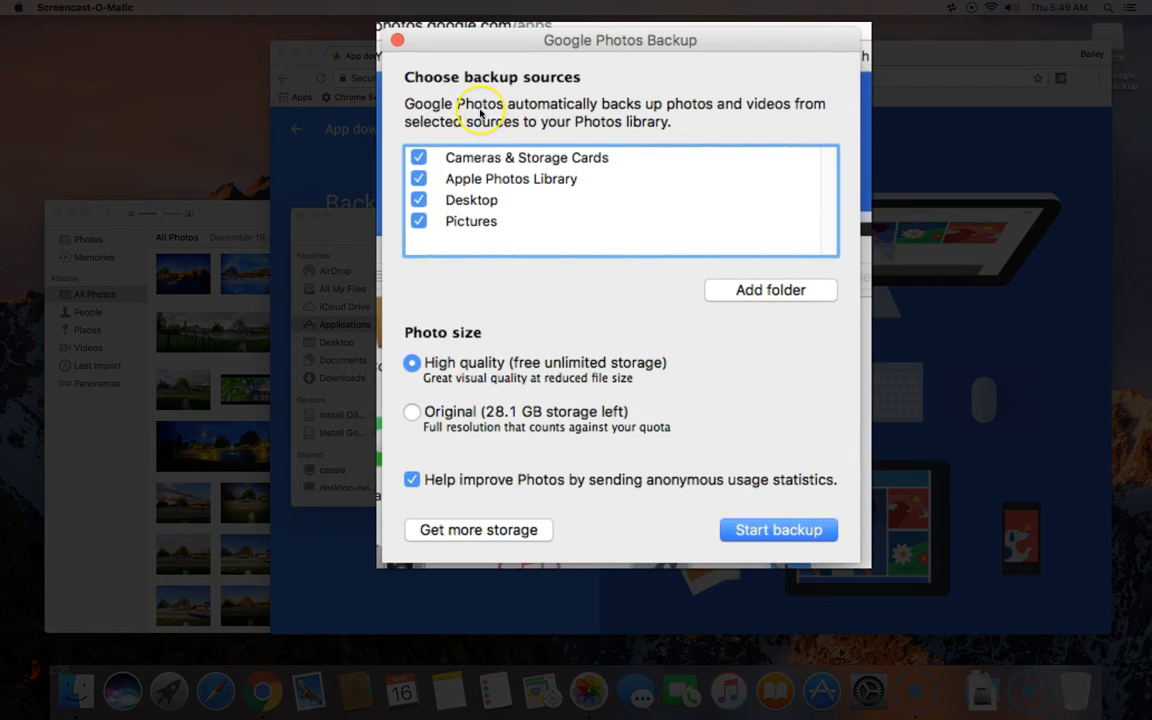
pyautogui.moveTo(575, 157)
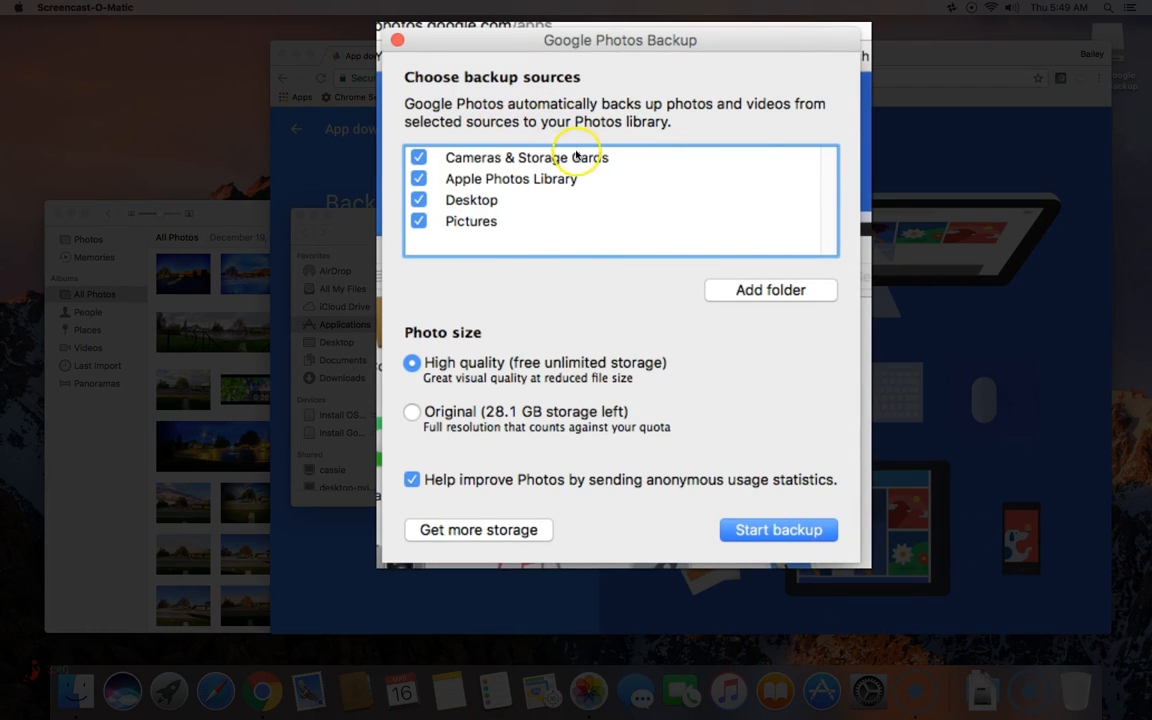
pyautogui.moveTo(630, 159)
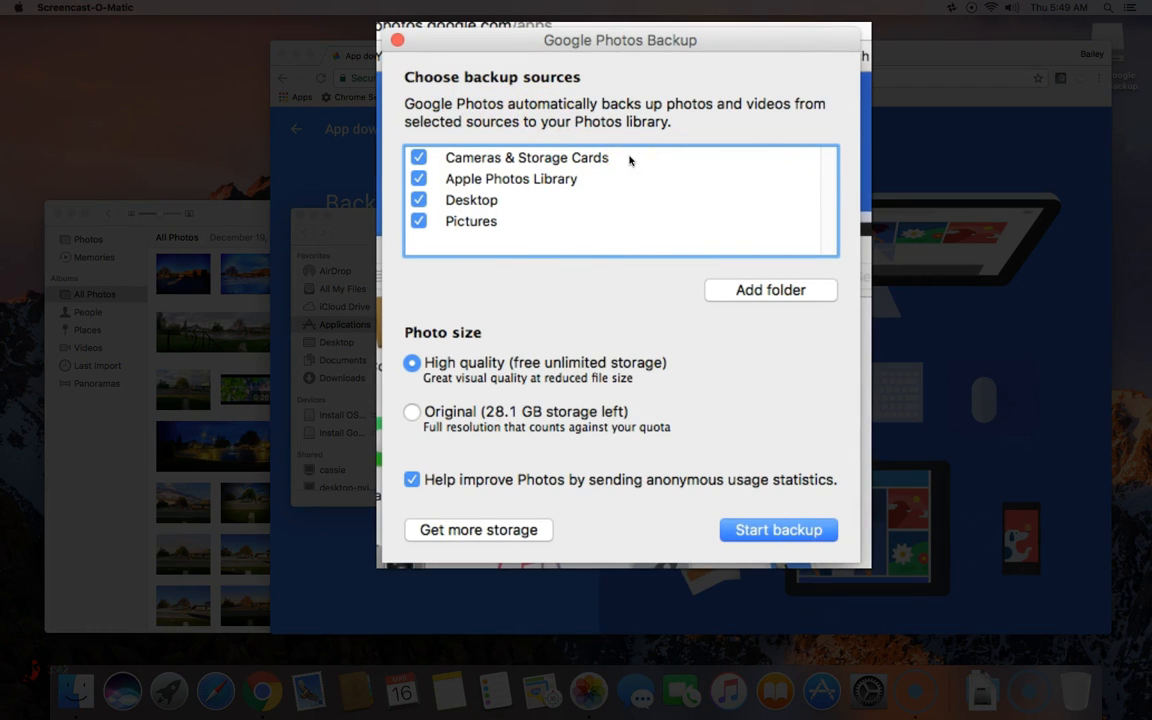
pyautogui.moveTo(637, 299)
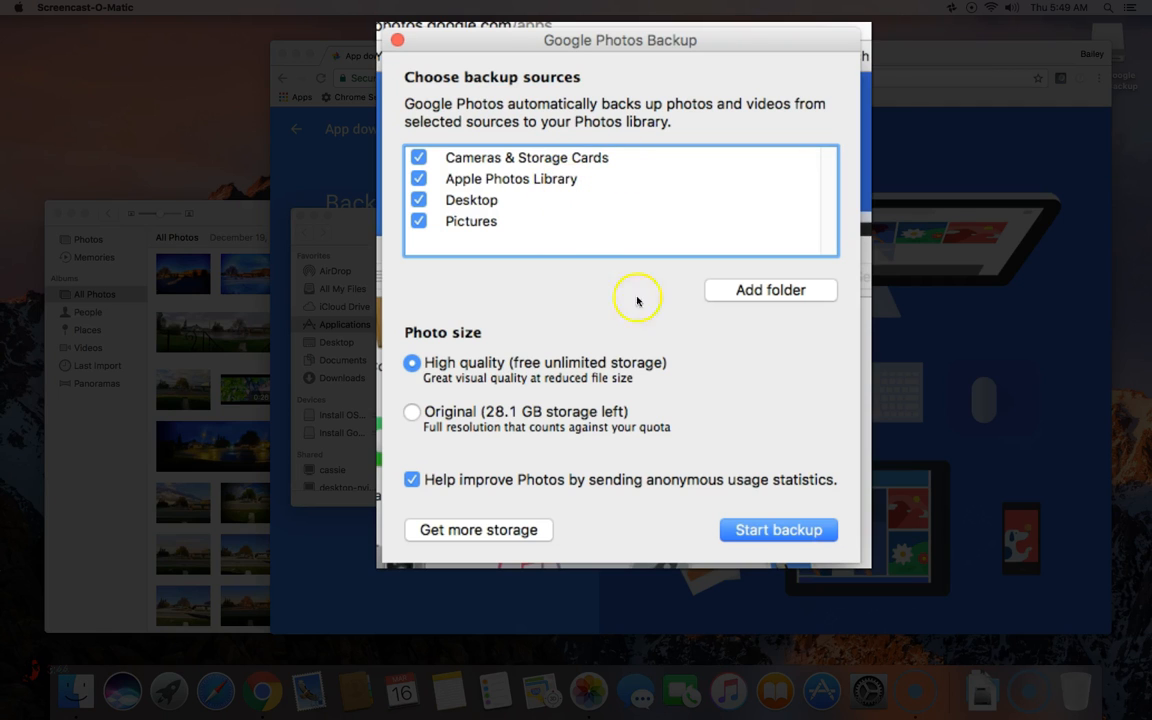
pyautogui.moveTo(597, 690)
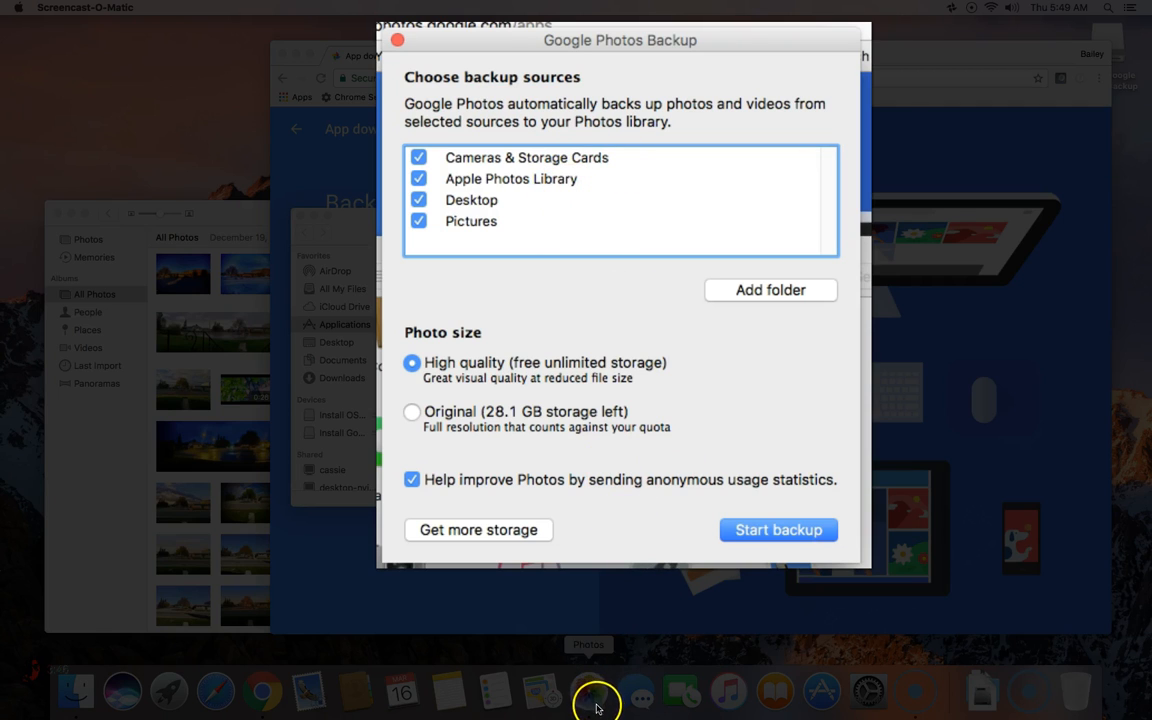
pyautogui.moveTo(500, 199)
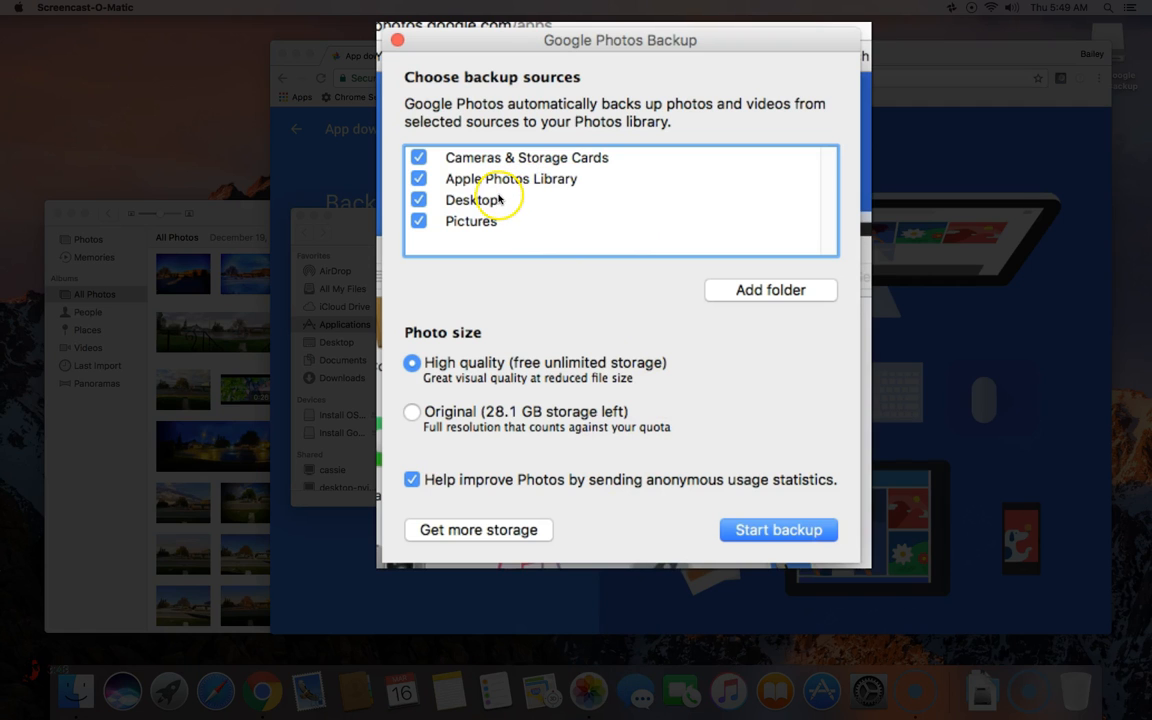
pyautogui.moveTo(1130, 249)
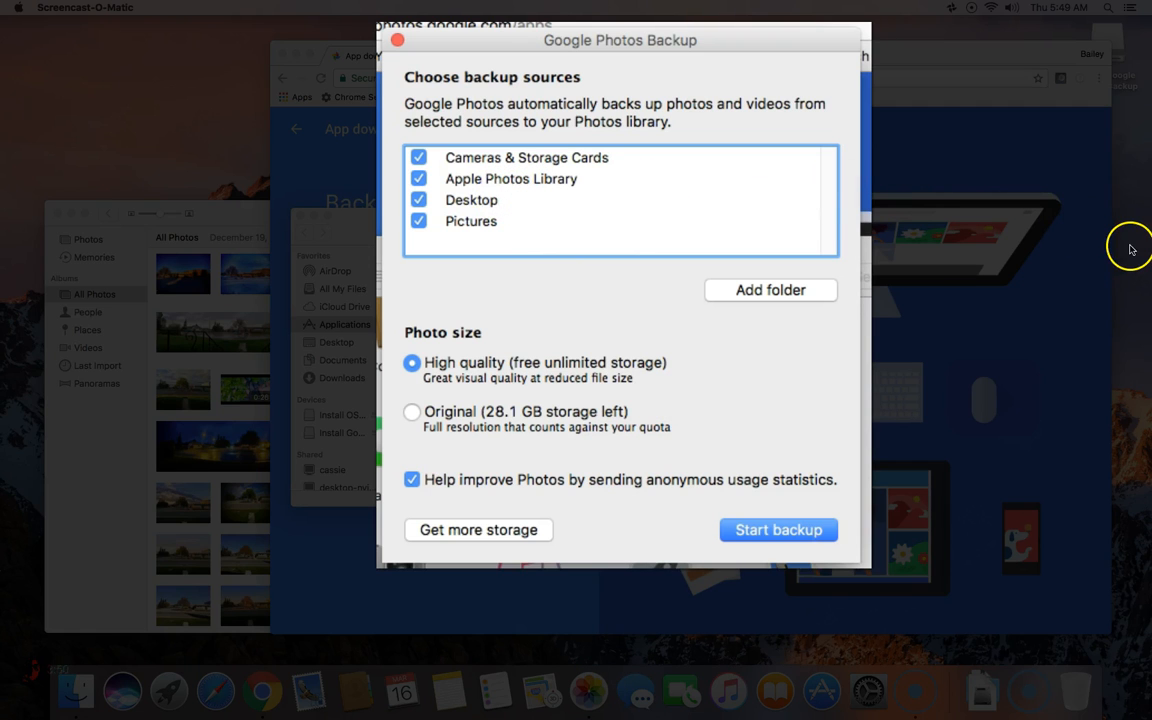
pyautogui.moveTo(593, 248)
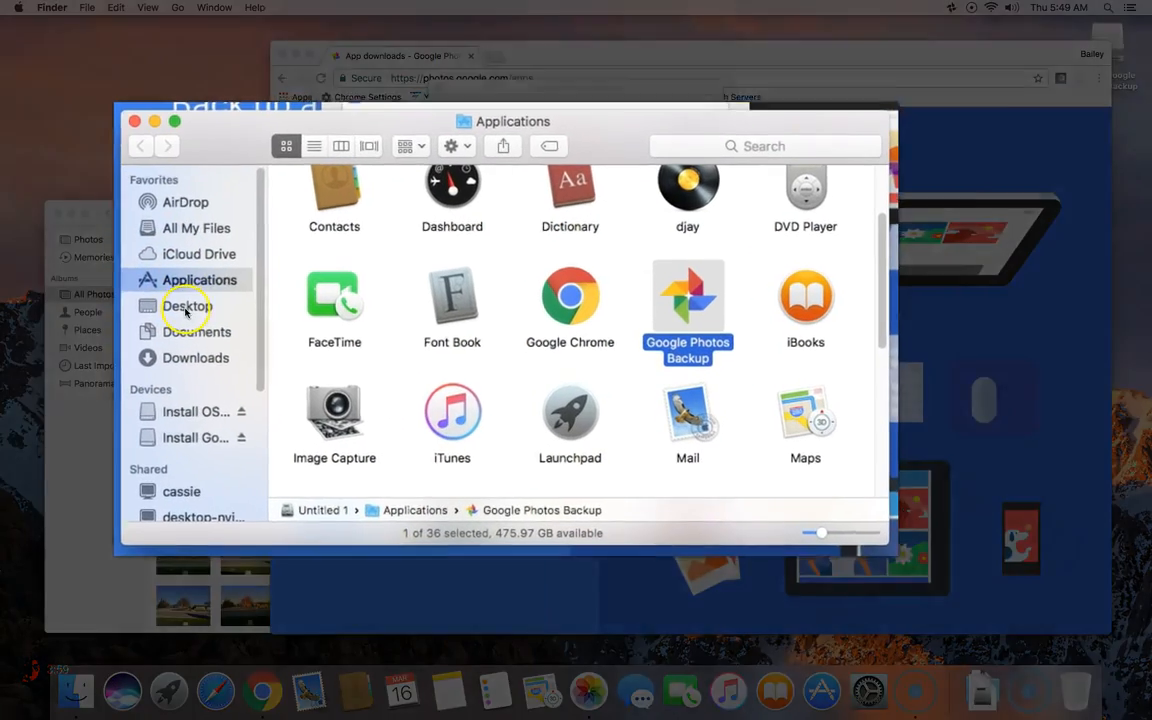
# Open Pictures from the home folder, showing the Google Photos Backup folder with Photos Library
pyautogui.click(172, 327)
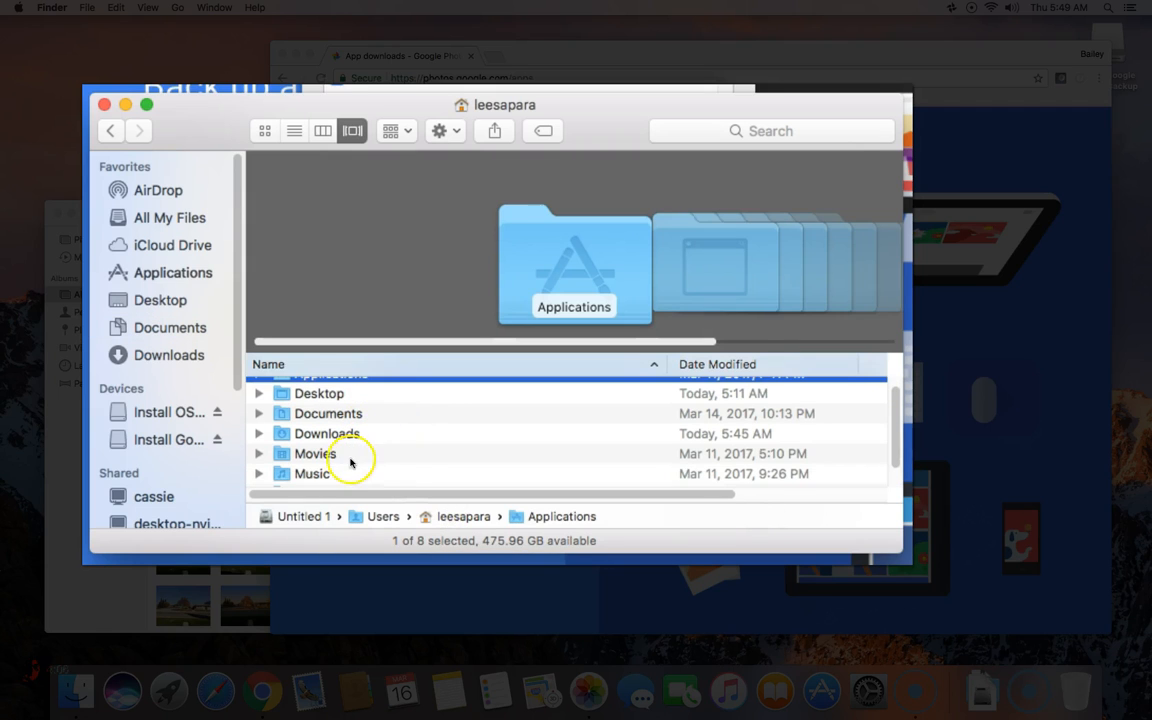
pyautogui.scroll(-3)
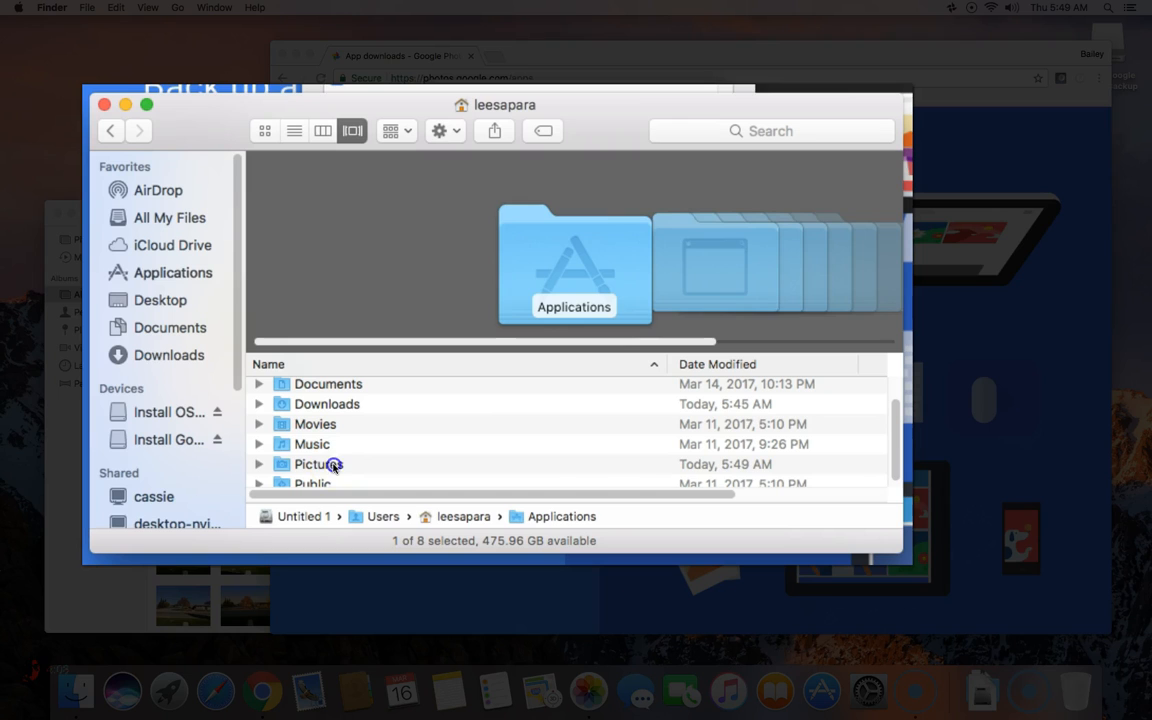
pyautogui.click(318, 464)
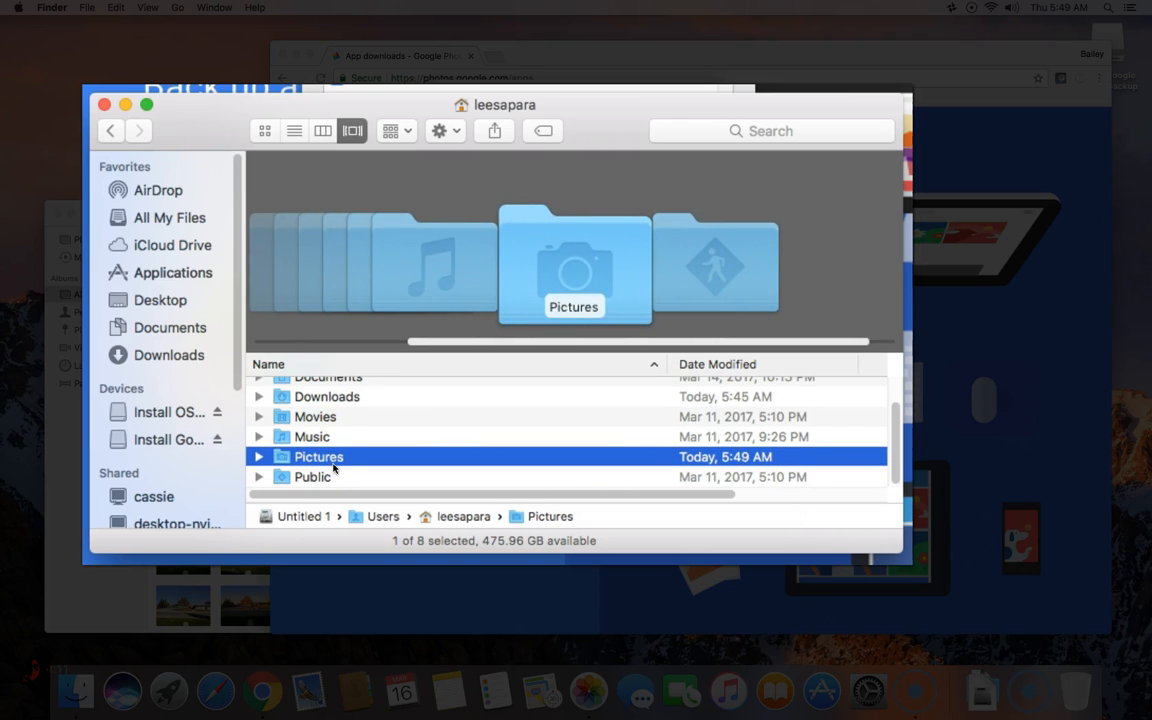
pyautogui.doubleClick(318, 456)
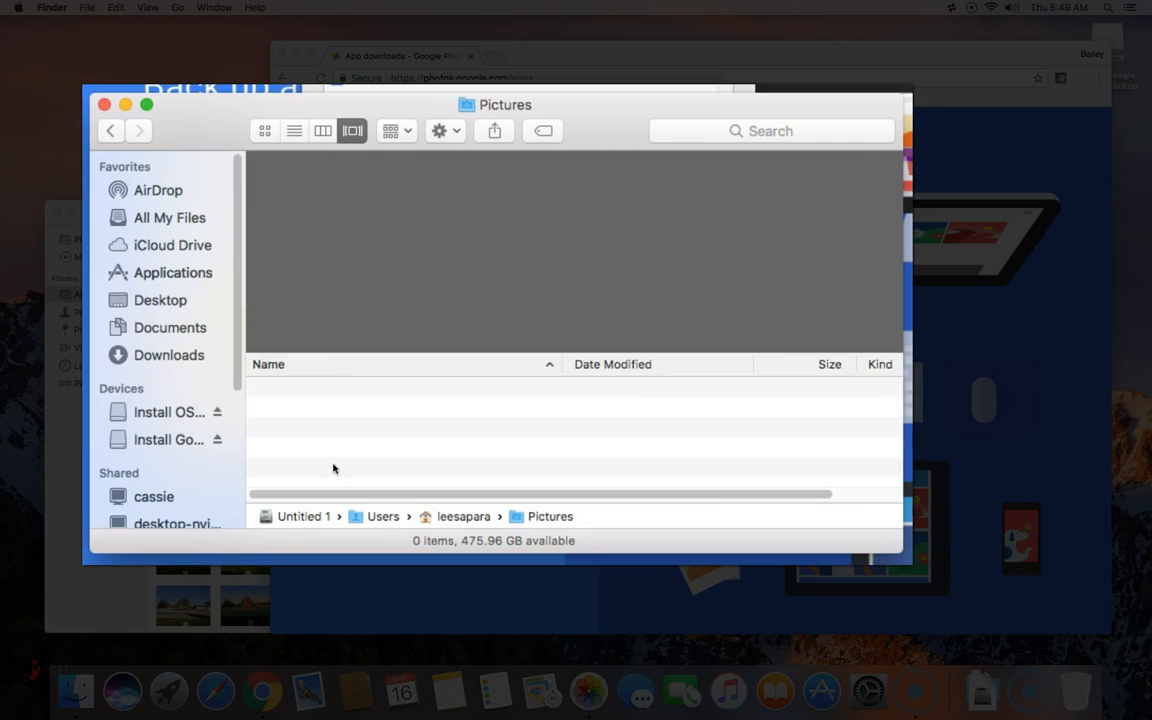
pyautogui.click(361, 389)
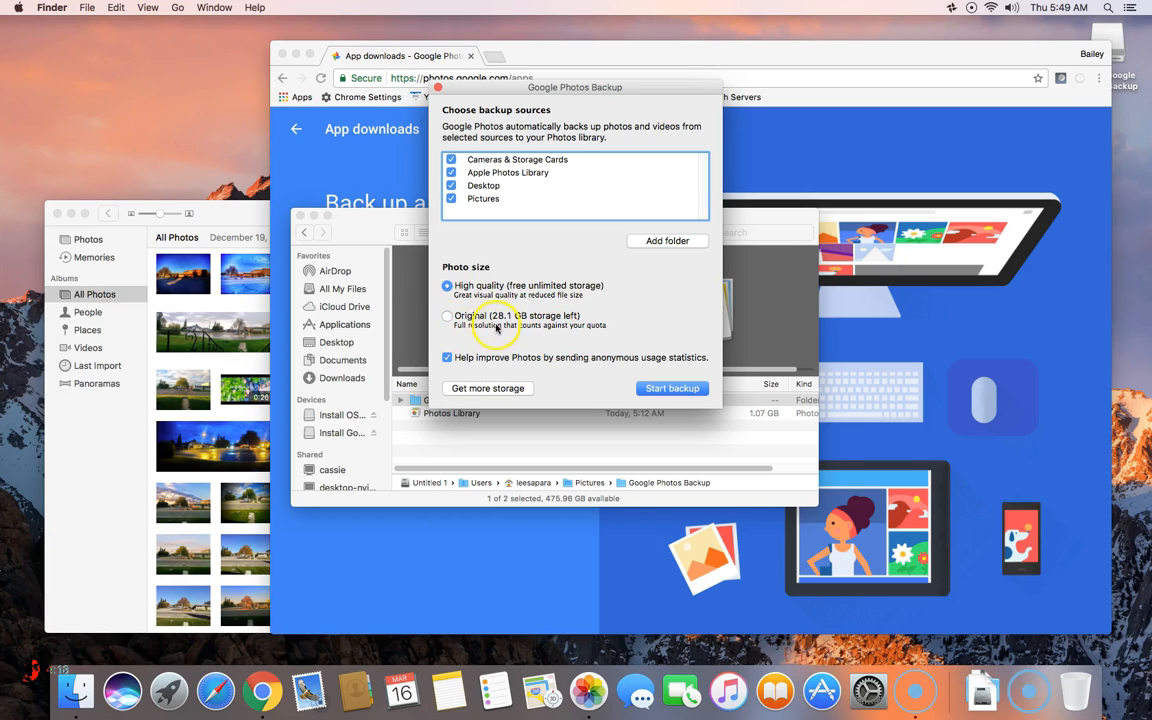
pyautogui.moveTo(500, 330)
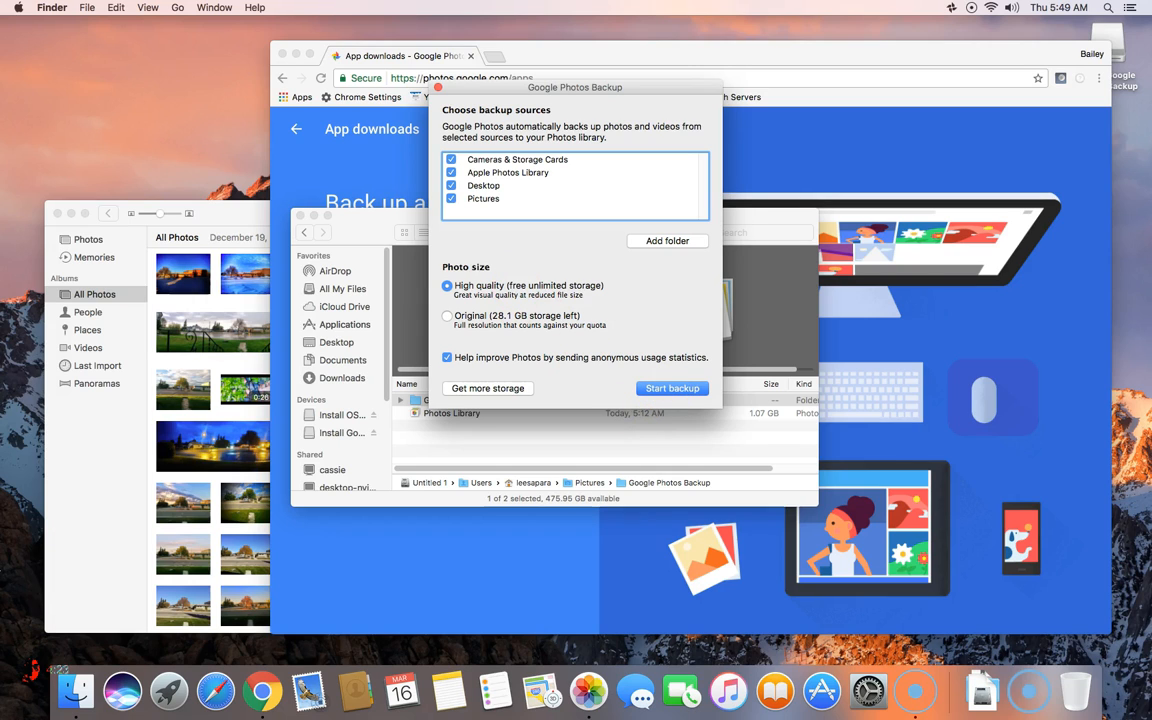
# Start backing up the four checked sources with High quality selected
pyautogui.click(671, 388)
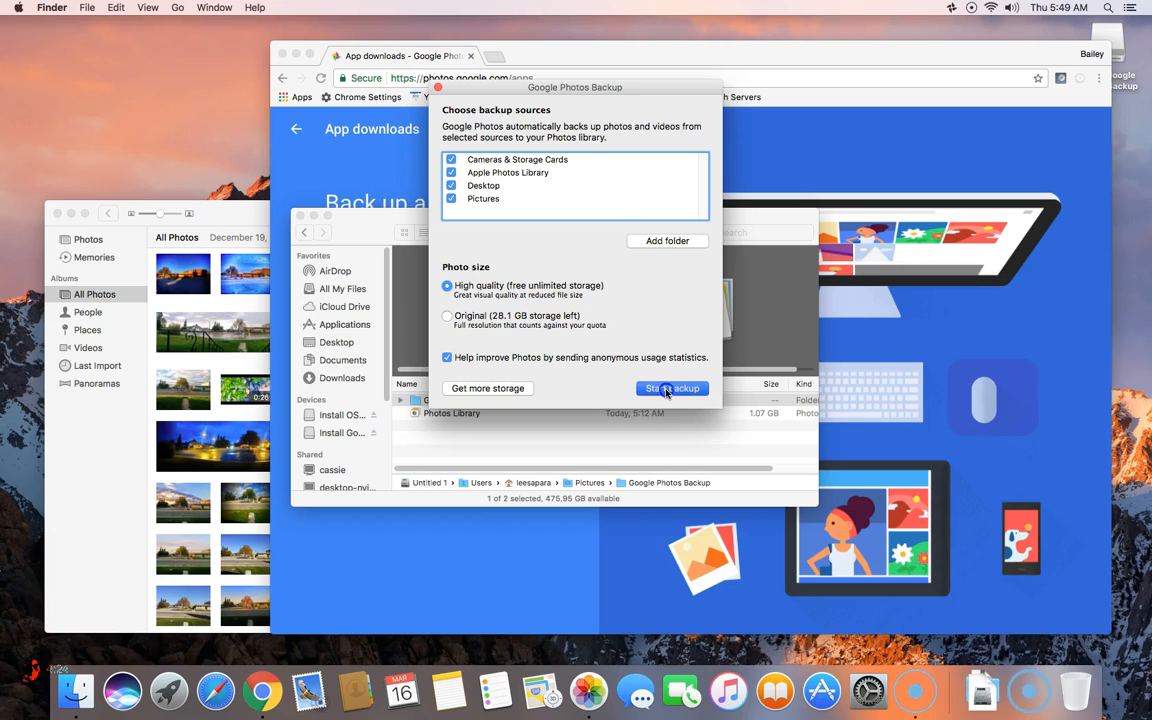
pyautogui.click(671, 388)
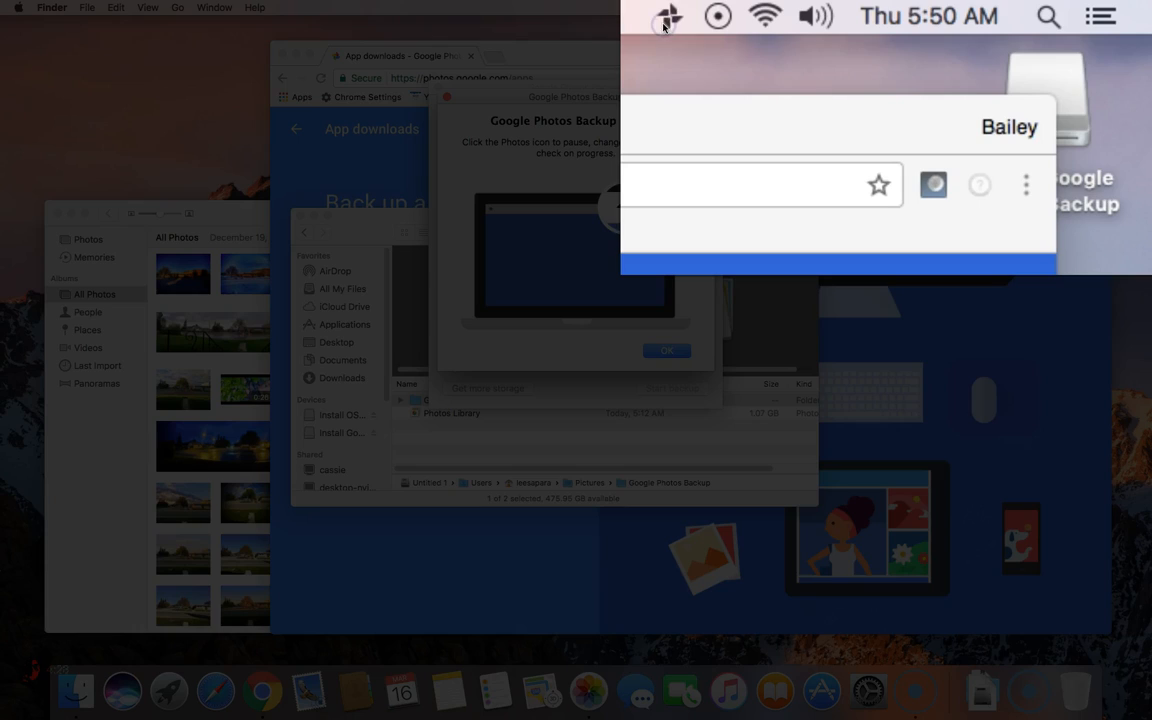
pyautogui.moveTo(667, 16)
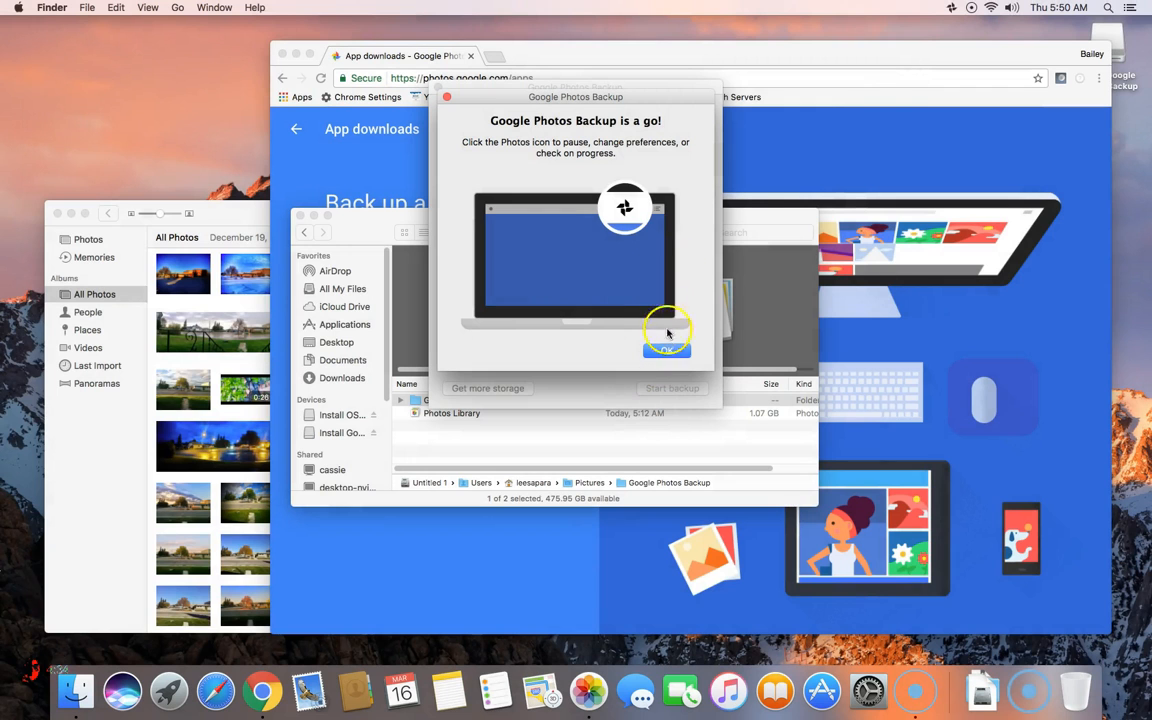
# Dismiss the 'Google Photos Backup is a go!' confirmation so backup runs in the background
pyautogui.click(666, 348)
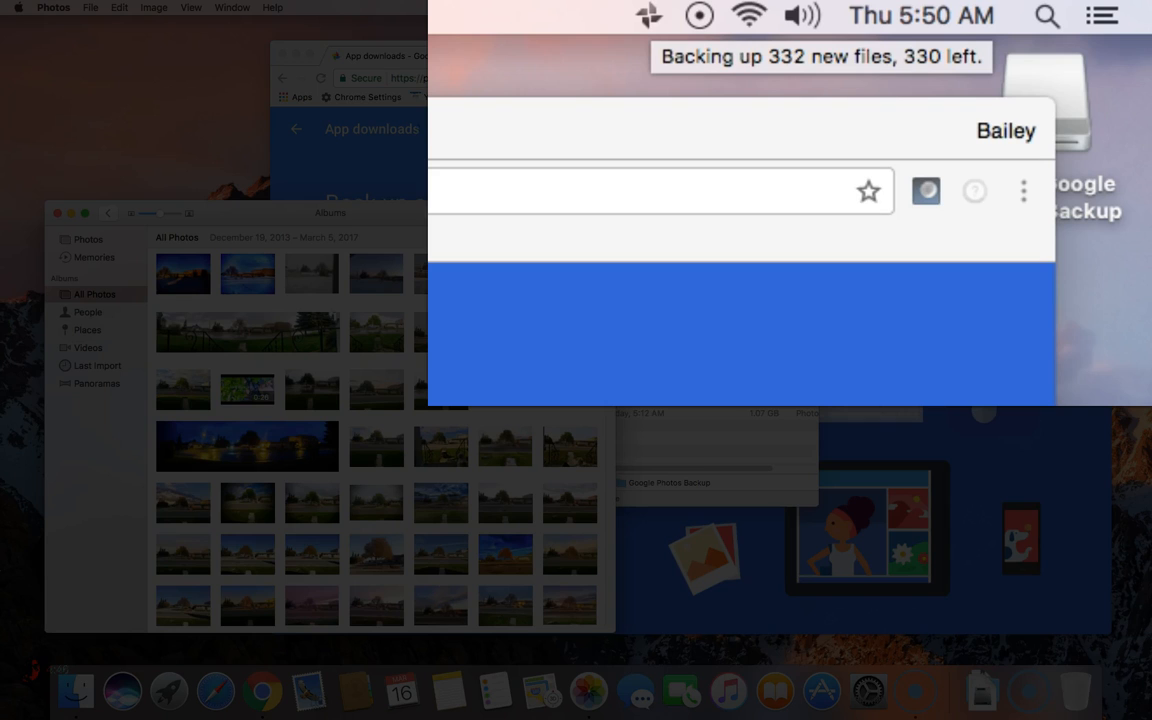
pyautogui.moveTo(650, 98)
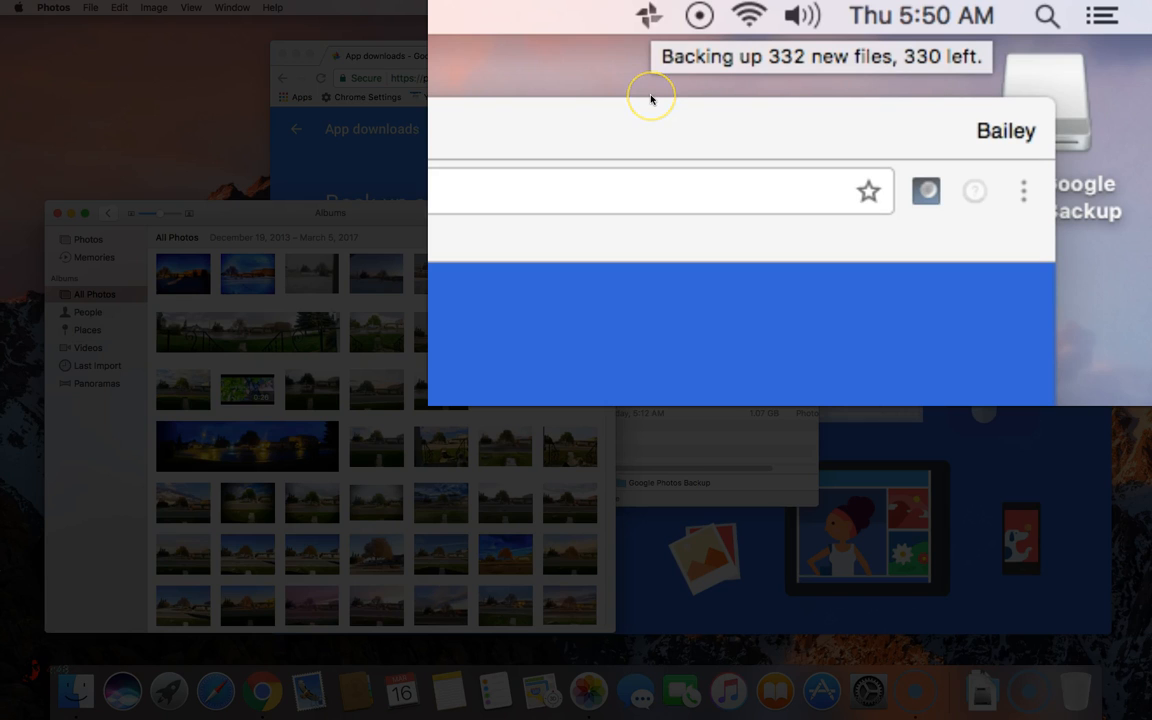
pyautogui.moveTo(651, 98)
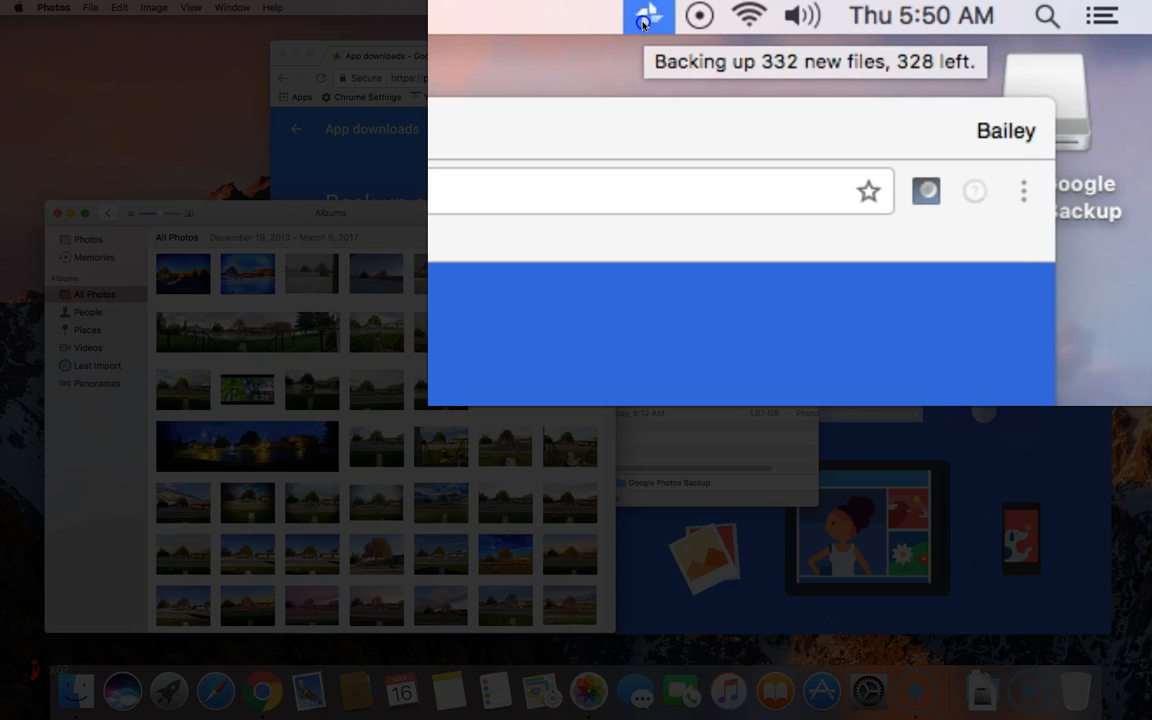
# Open the backup menu bar status, showing photos uploading with 327 left
pyautogui.click(648, 16)
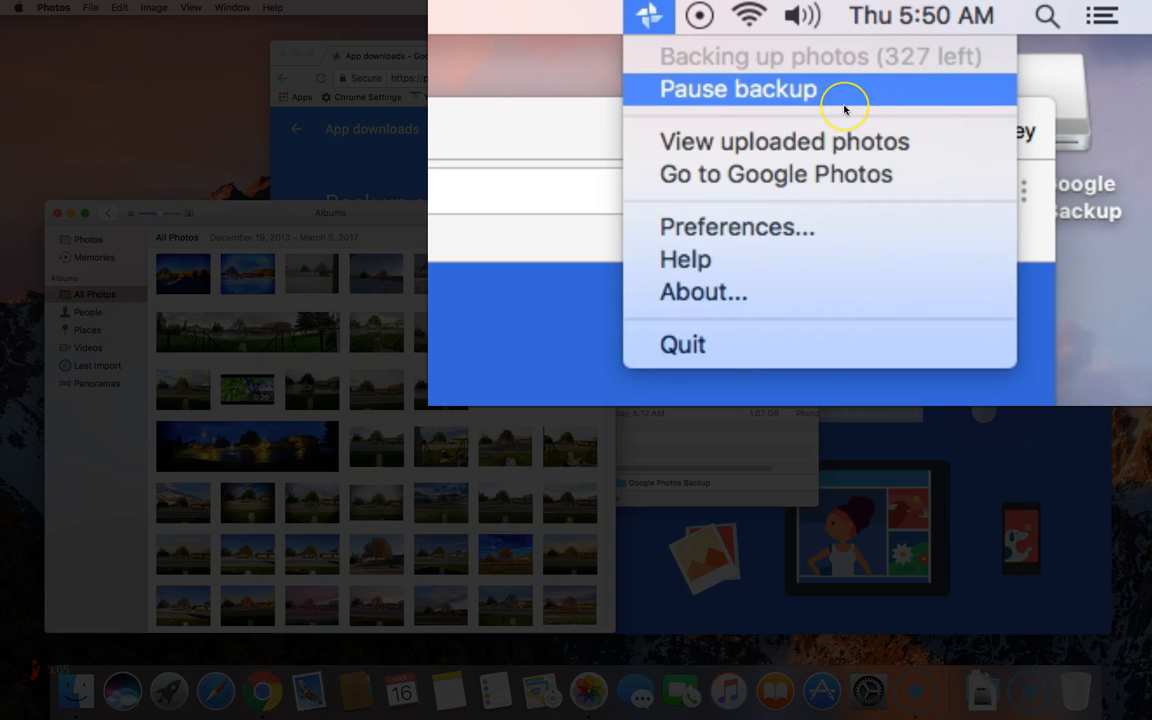
pyautogui.moveTo(844, 105)
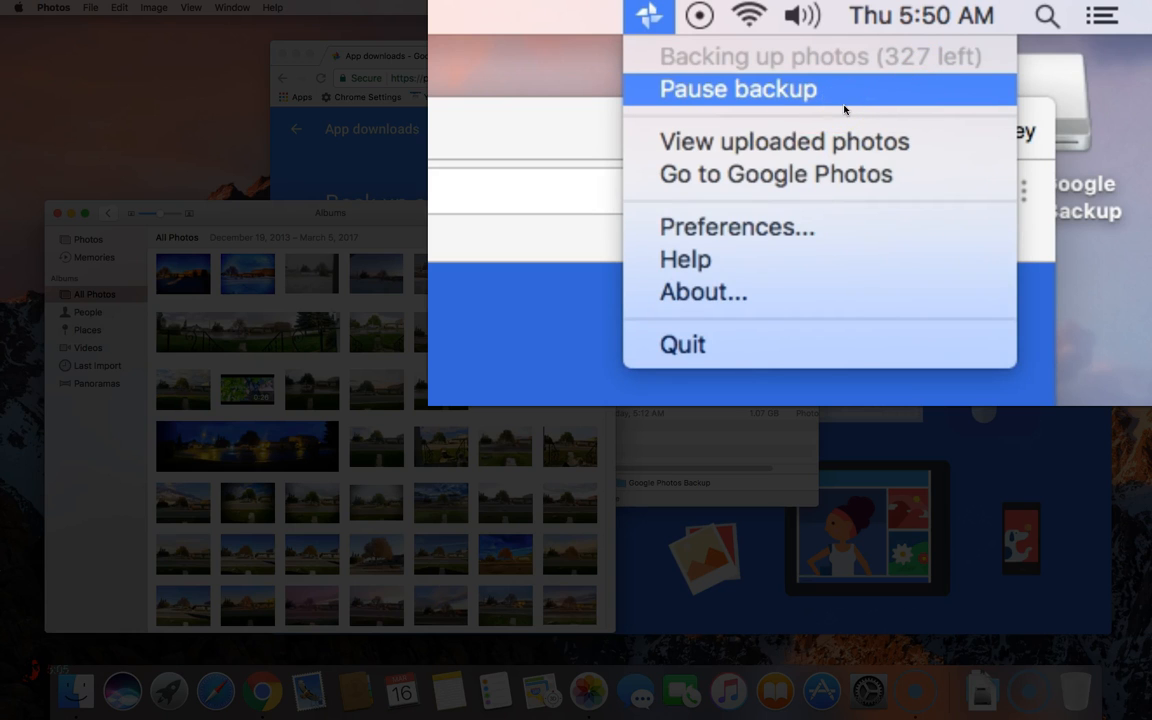
pyautogui.moveTo(809, 107)
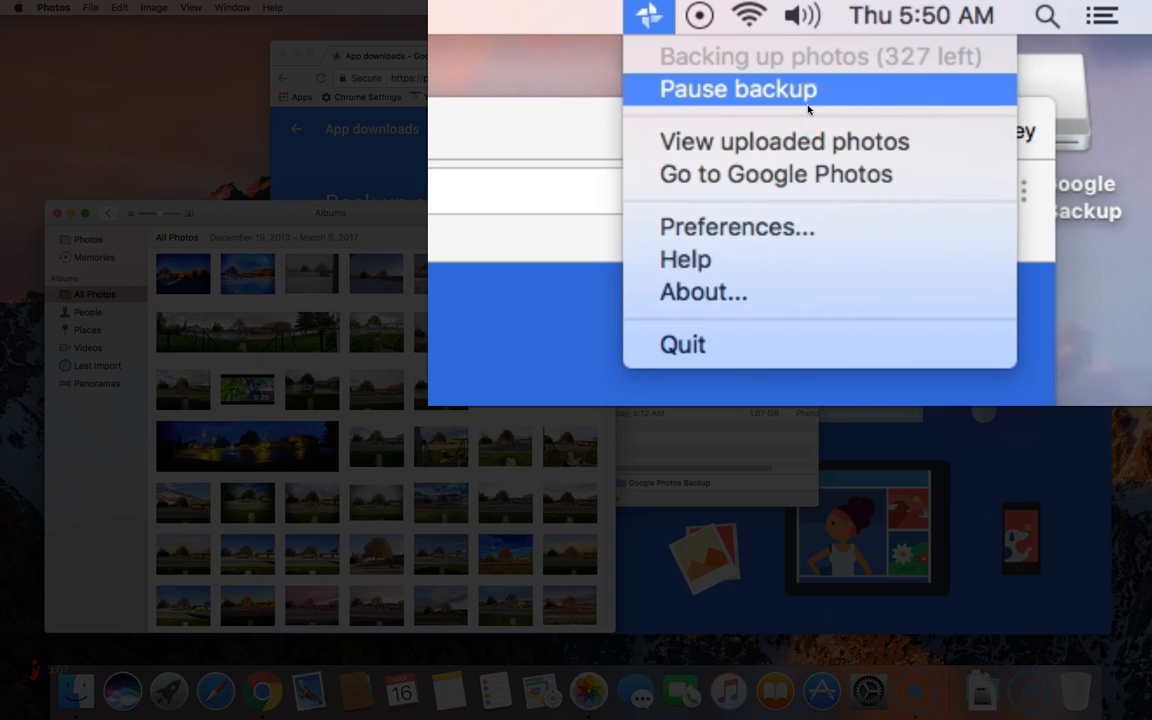
pyautogui.moveTo(784, 142)
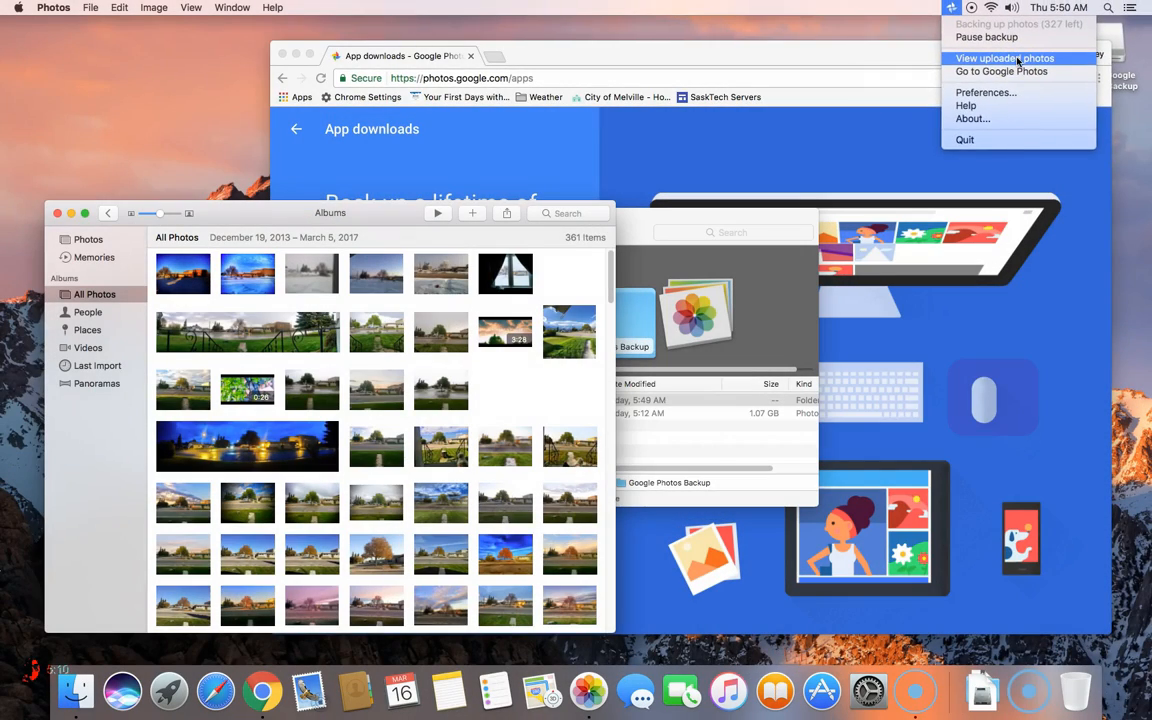
# View uploaded photos under Added Today, then open the Google Photos home page in a new tab
pyautogui.click(1005, 58)
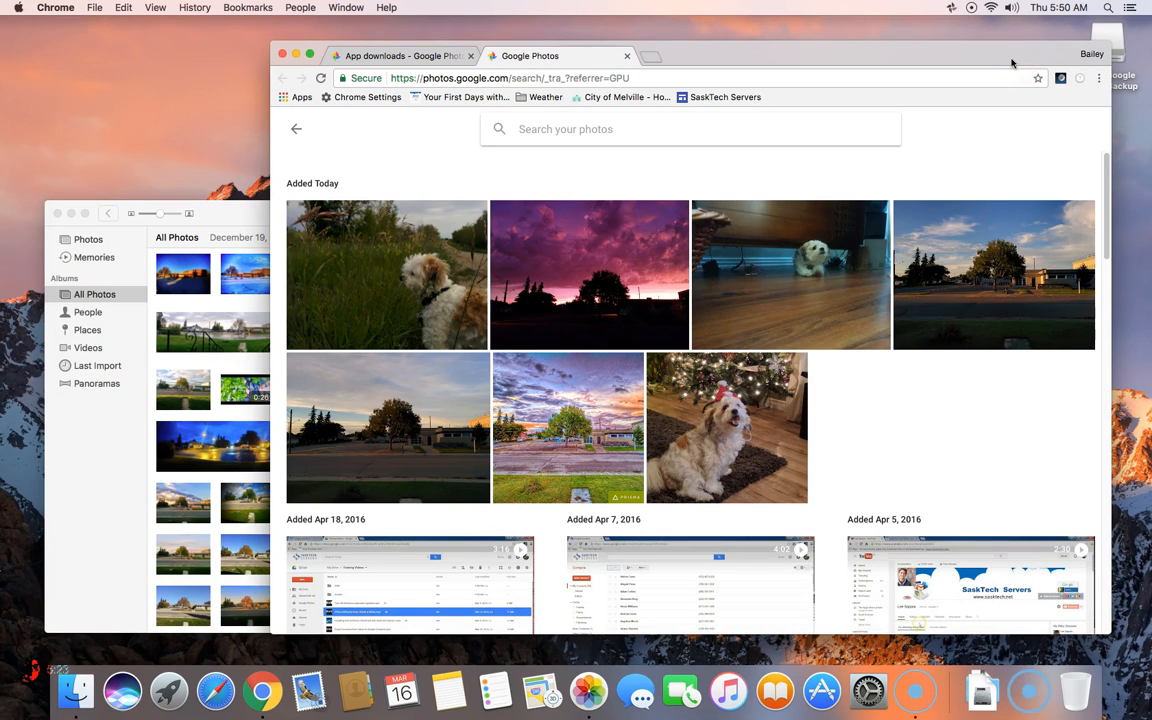
pyautogui.click(951, 7)
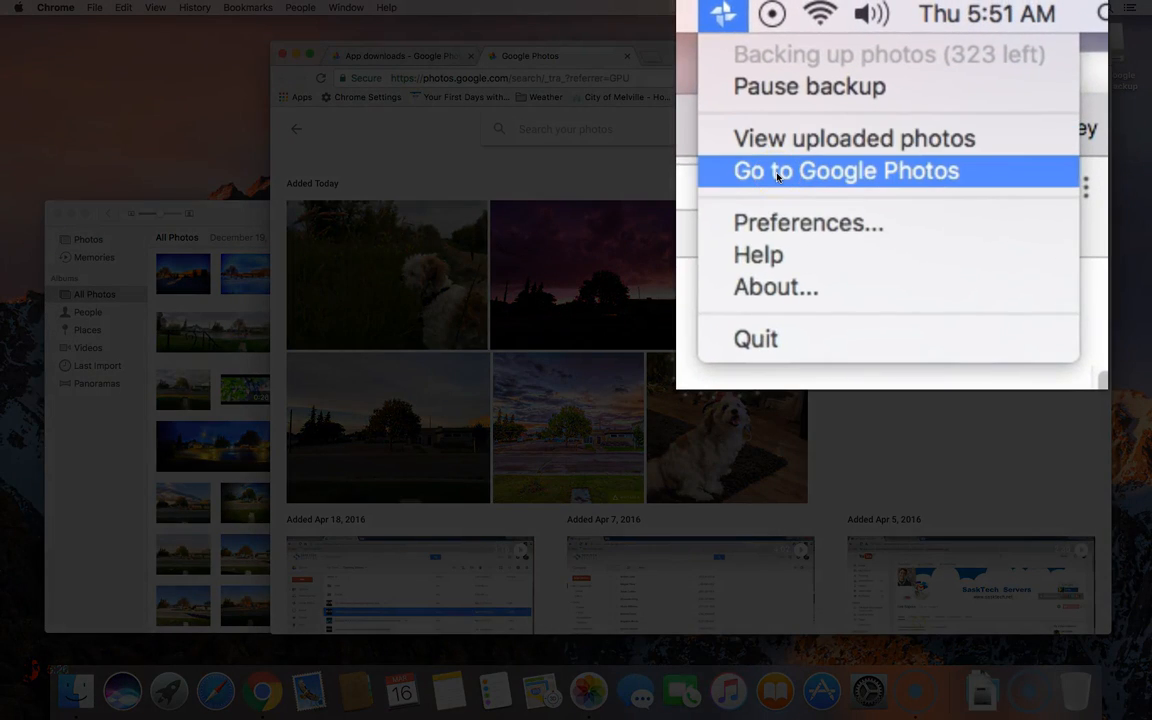
pyautogui.click(845, 170)
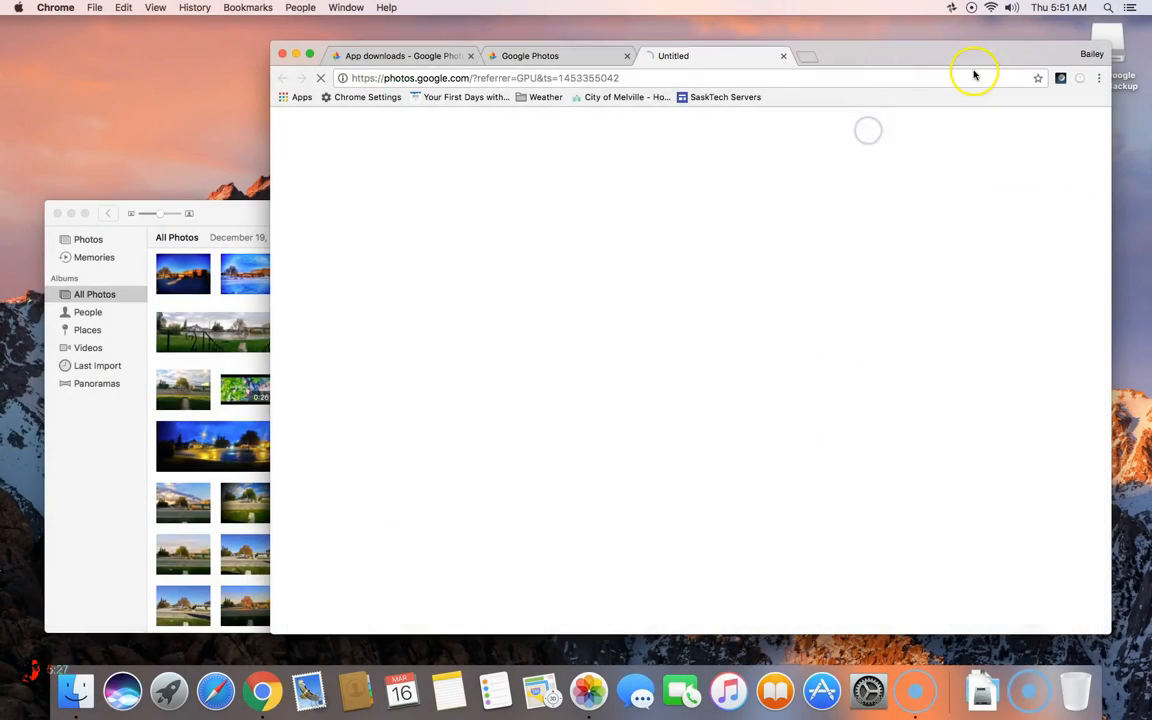